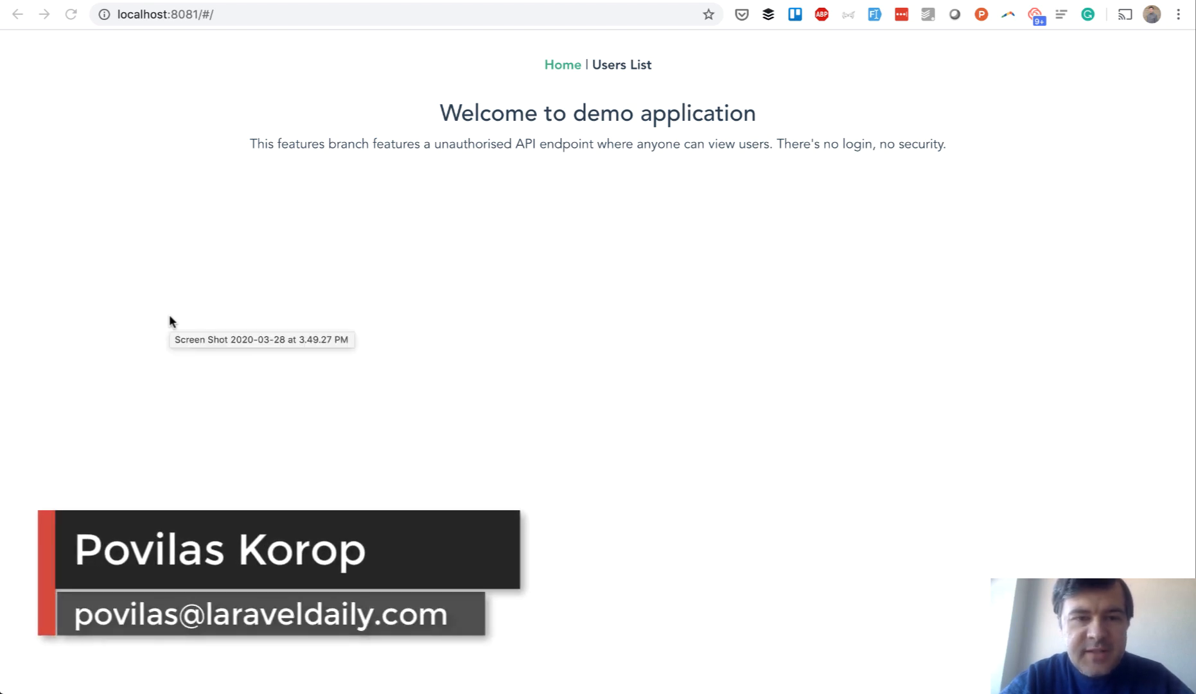
{"action": "mouse_move", "coordinate": [189, 214]}
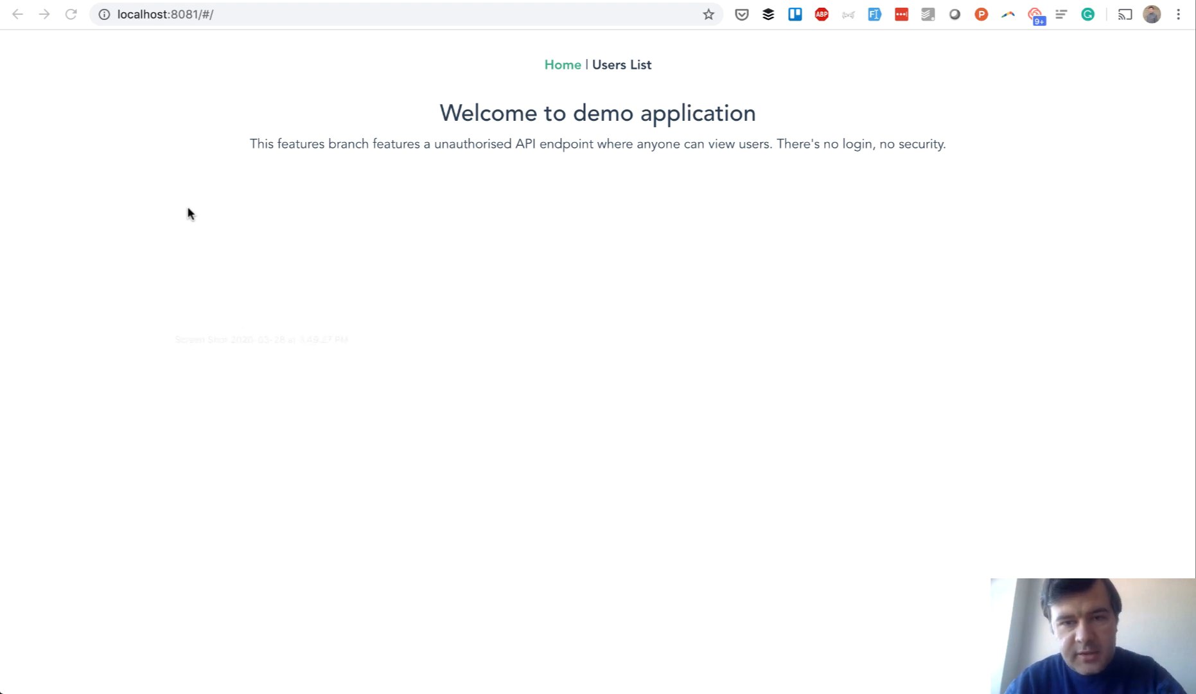
Go to the demo app's Users List page, which lists only the Admin user
{"action": "left_click", "coordinate": [622, 65]}
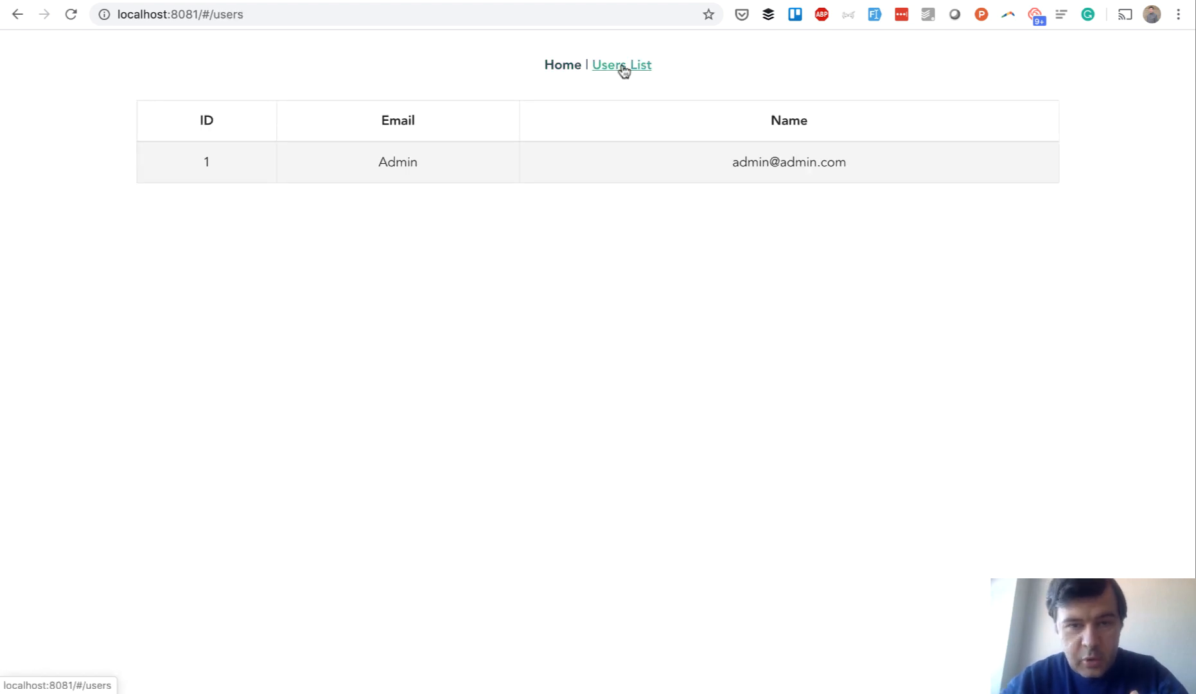
{"action": "mouse_move", "coordinate": [457, 474]}
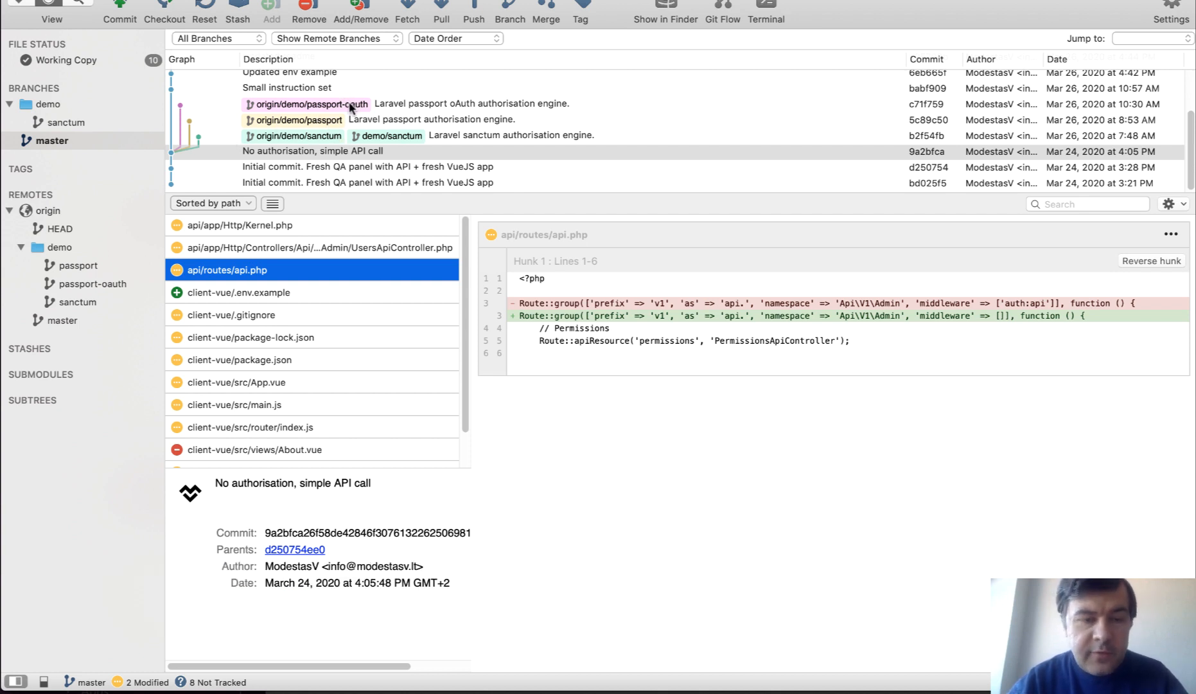
{"action": "mouse_move", "coordinate": [280, 159]}
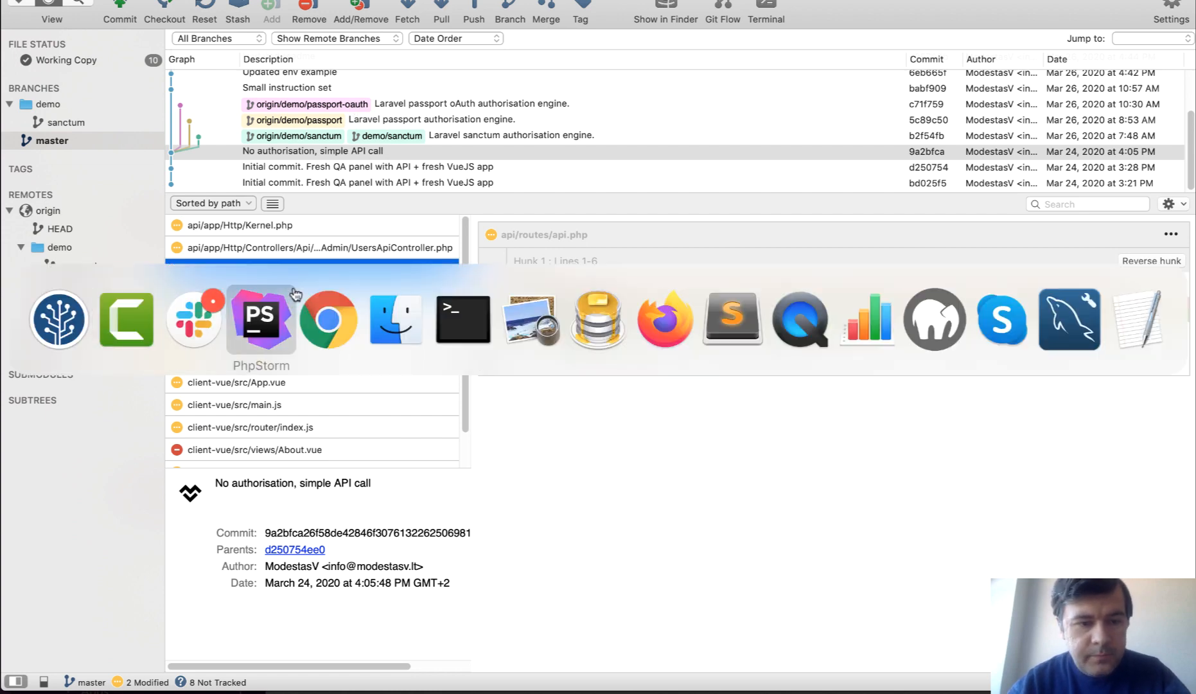
Check api.php routes, then view UsersApiController's index method with user_access check commented out
{"action": "left_click", "coordinate": [259, 319]}
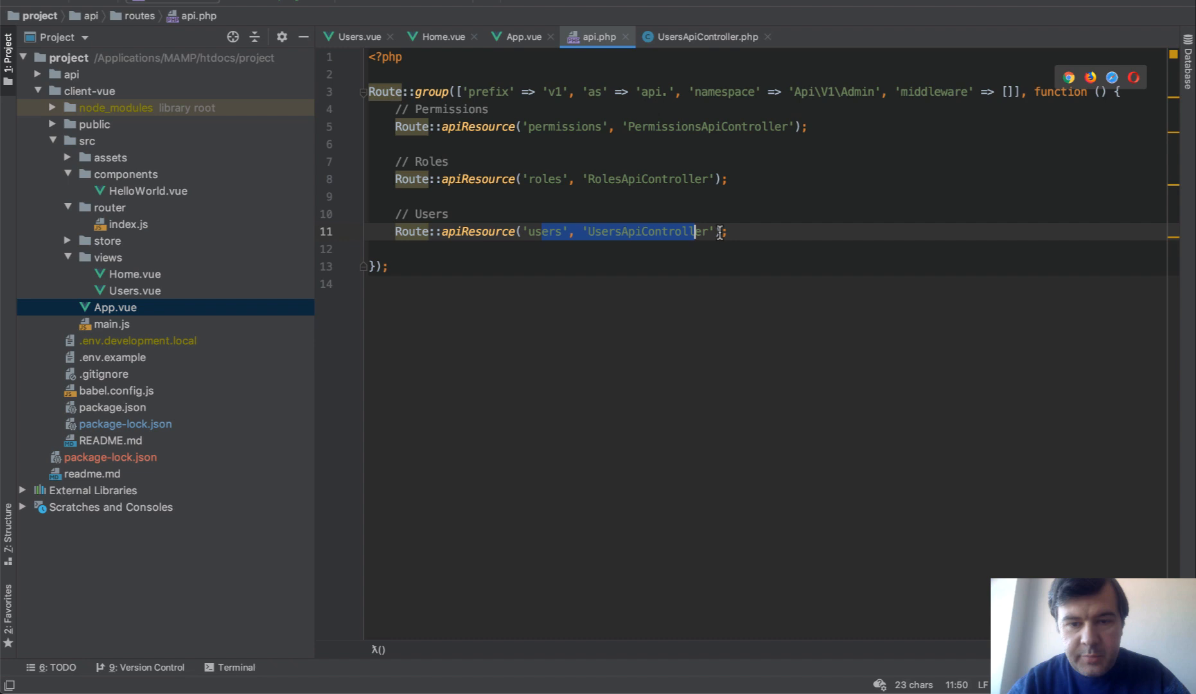
{"action": "left_click", "coordinate": [702, 37]}
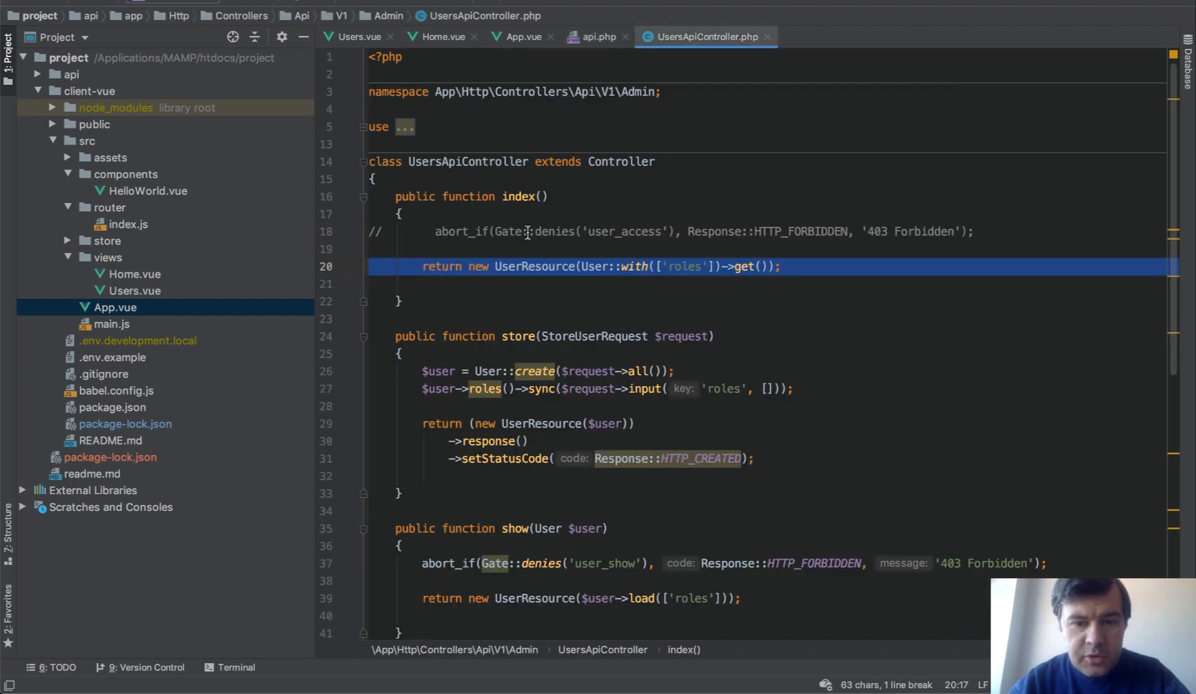
{"action": "left_click", "coordinate": [541, 267]}
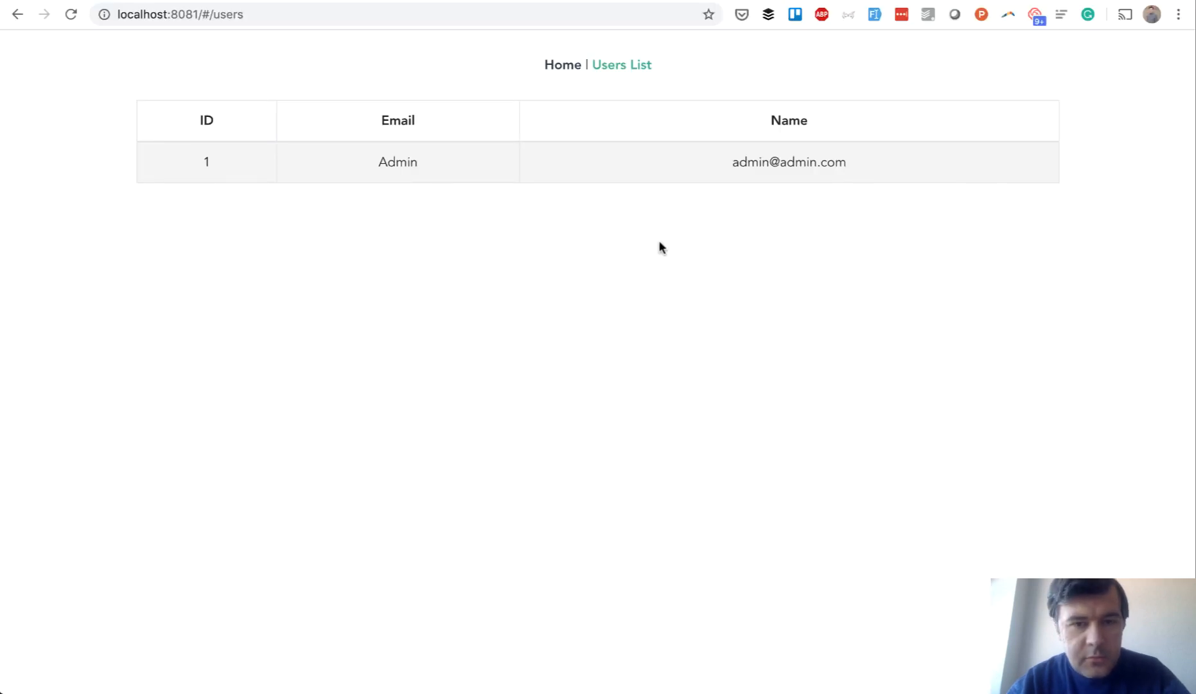
{"action": "mouse_move", "coordinate": [317, 396]}
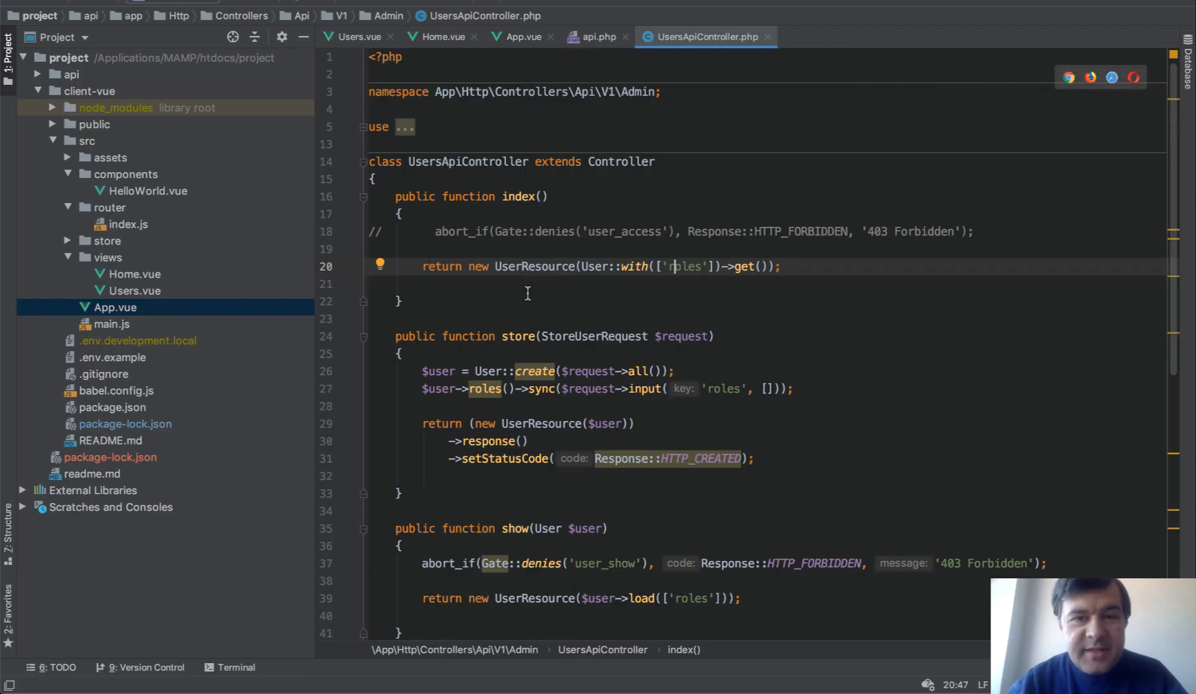
{"action": "mouse_move", "coordinate": [522, 36]}
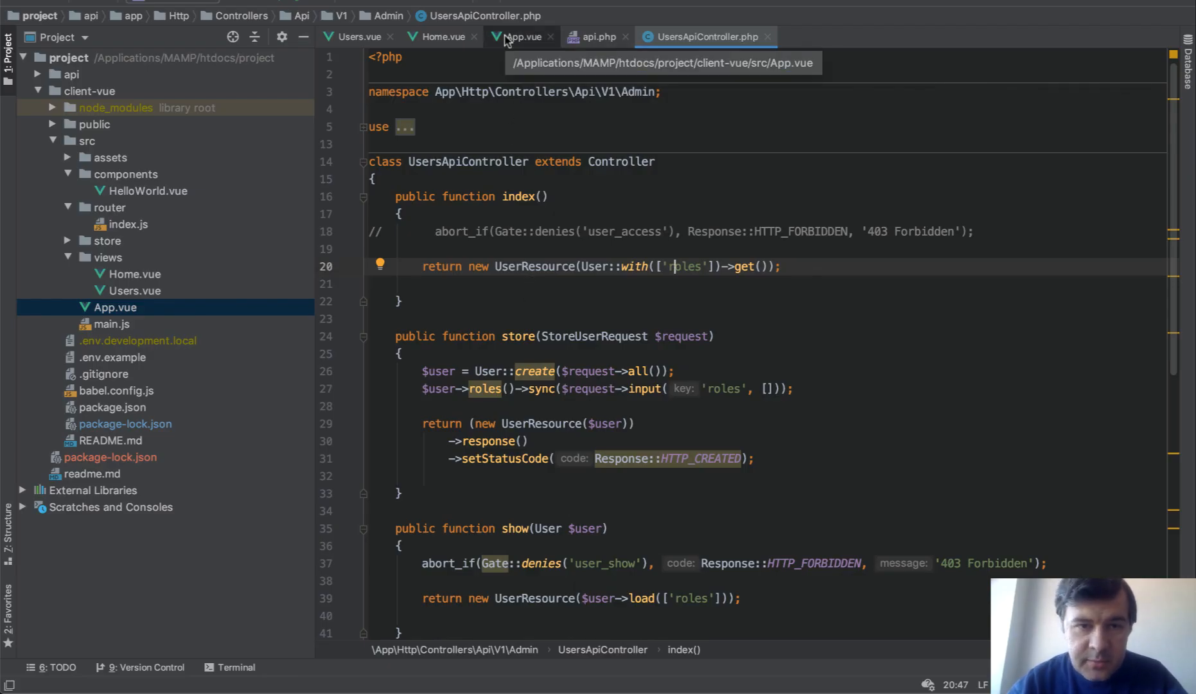
{"action": "left_click", "coordinate": [520, 36]}
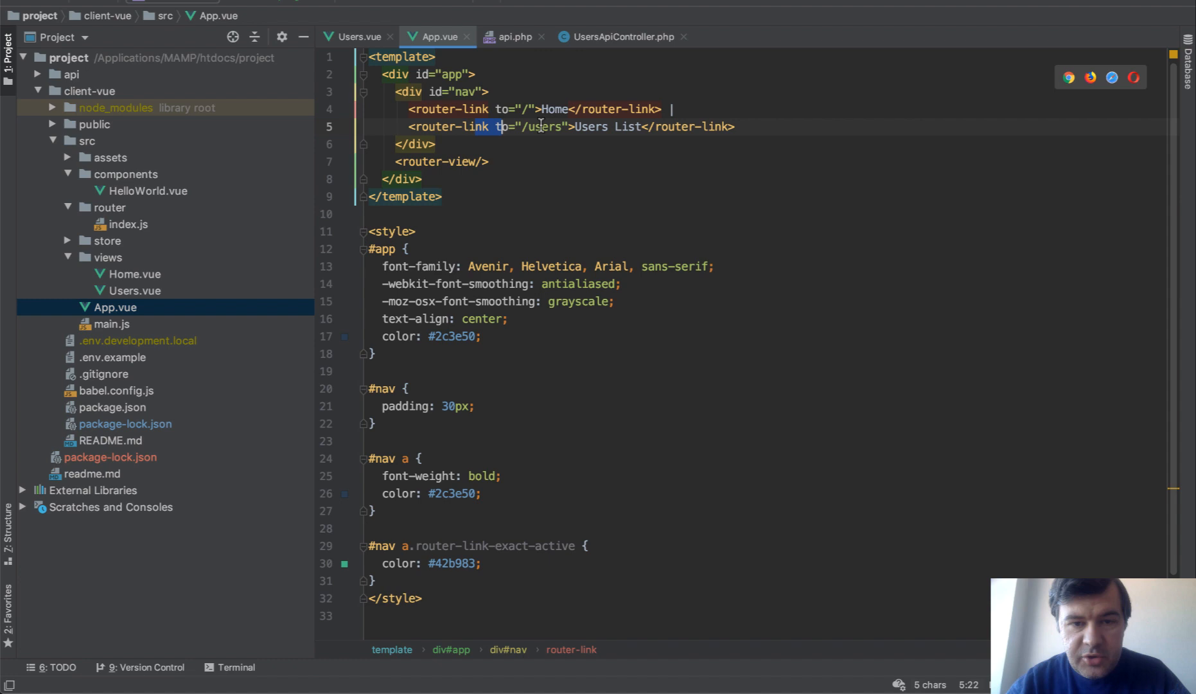
{"action": "left_click", "coordinate": [355, 36]}
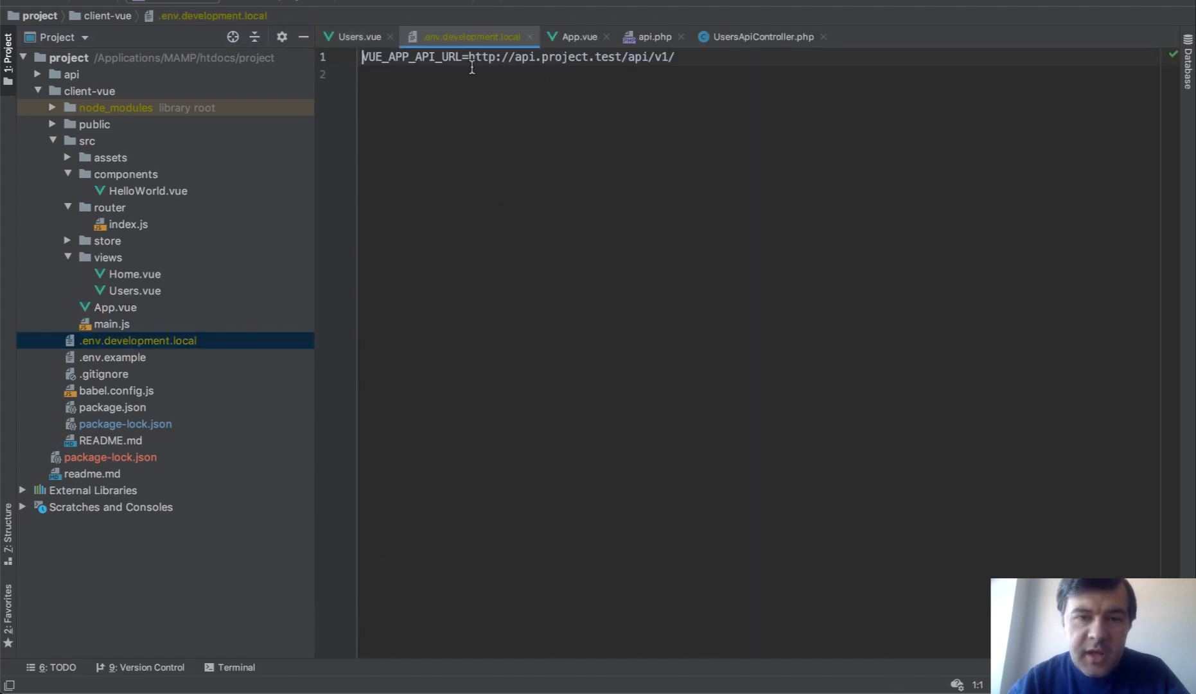
{"action": "mouse_move", "coordinate": [580, 147]}
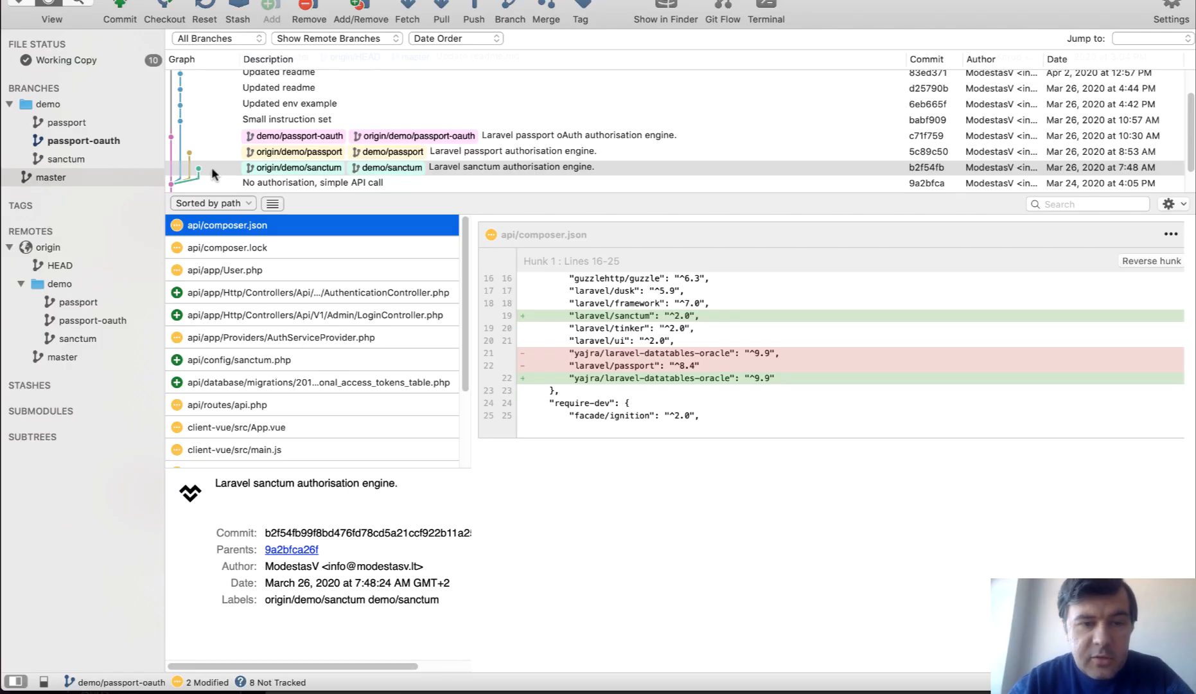
{"action": "mouse_move", "coordinate": [330, 172]}
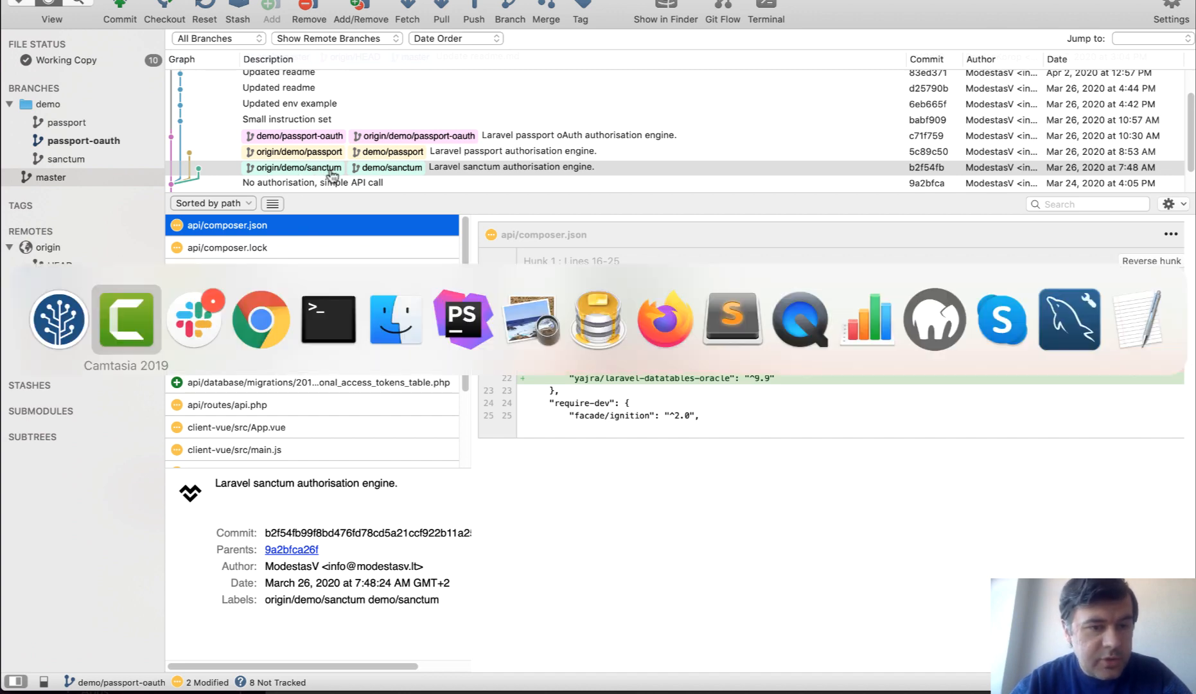
Select the 'Laravel sanctum authorisation engine' commit and view its User.php and new config/sanctum.php
{"action": "left_click", "coordinate": [260, 319]}
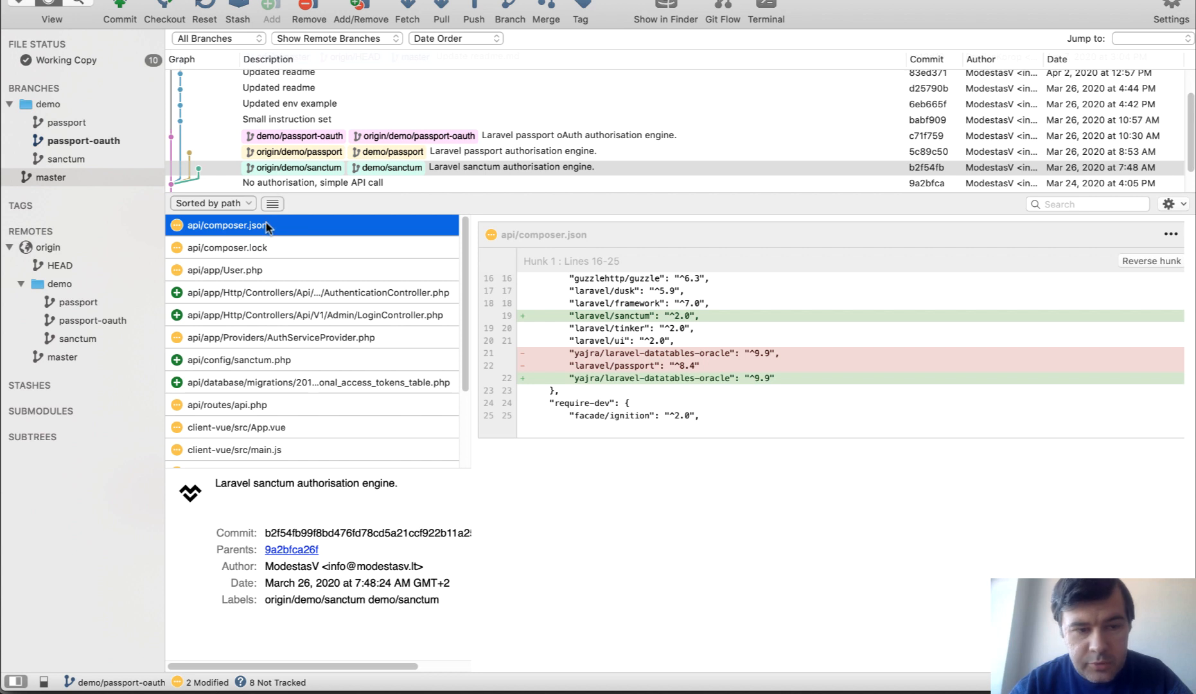
{"action": "mouse_move", "coordinate": [664, 313]}
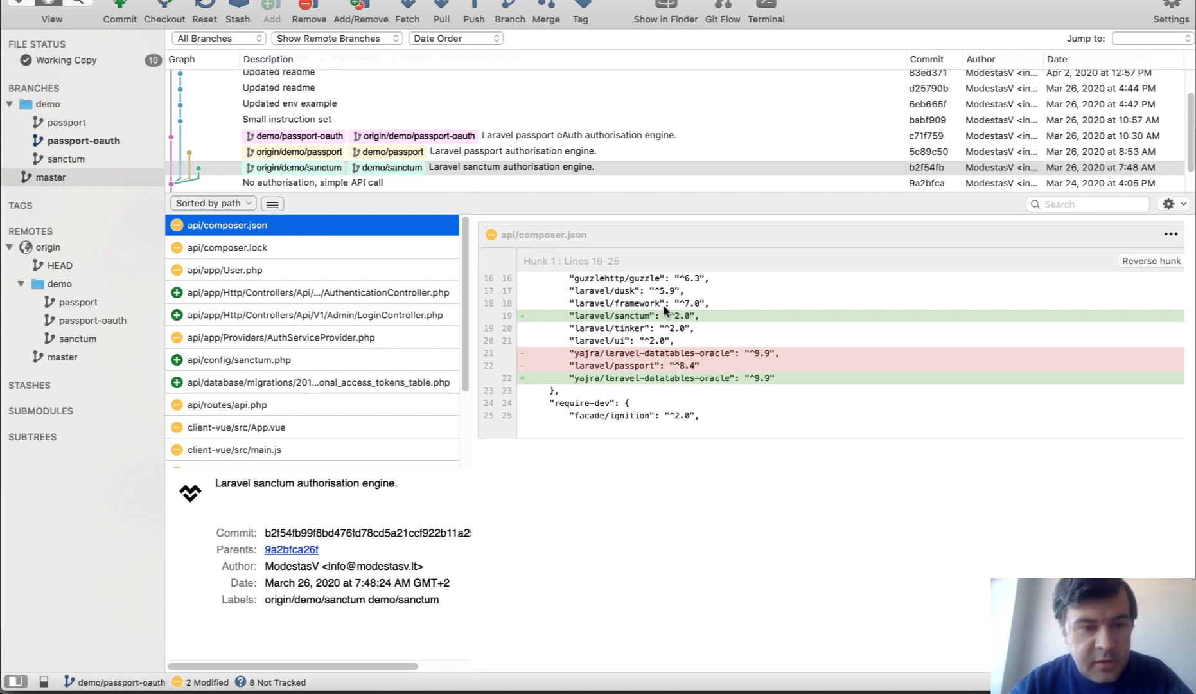
{"action": "left_click", "coordinate": [225, 269]}
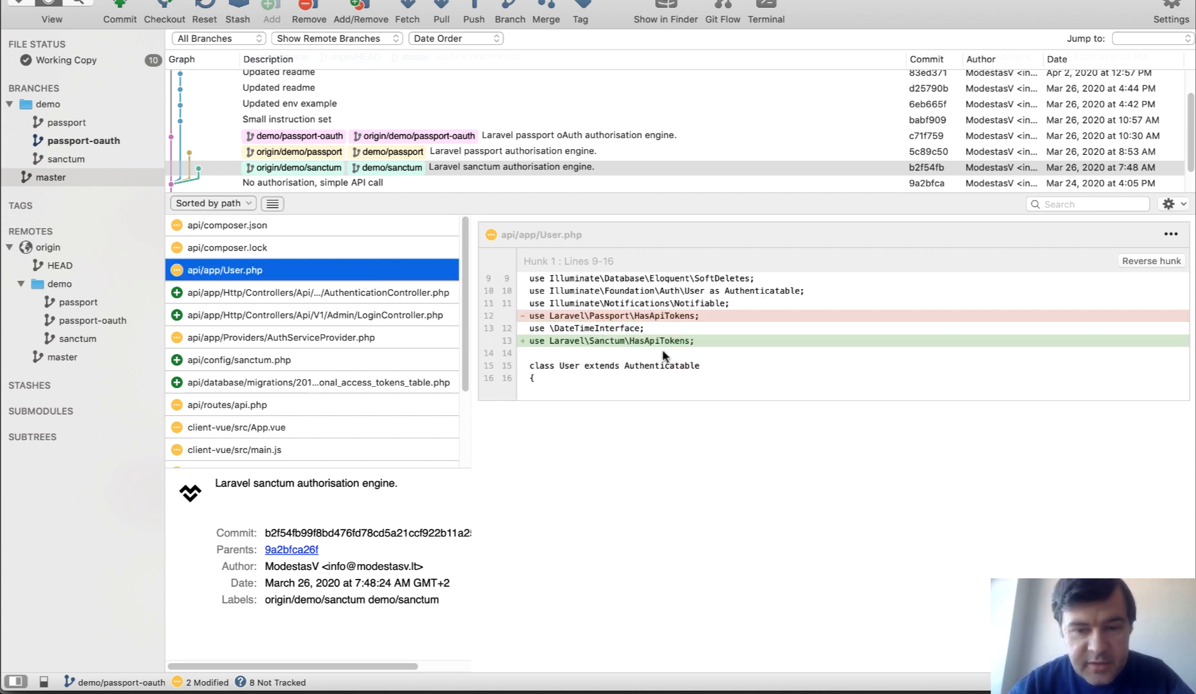
{"action": "left_click", "coordinate": [313, 292]}
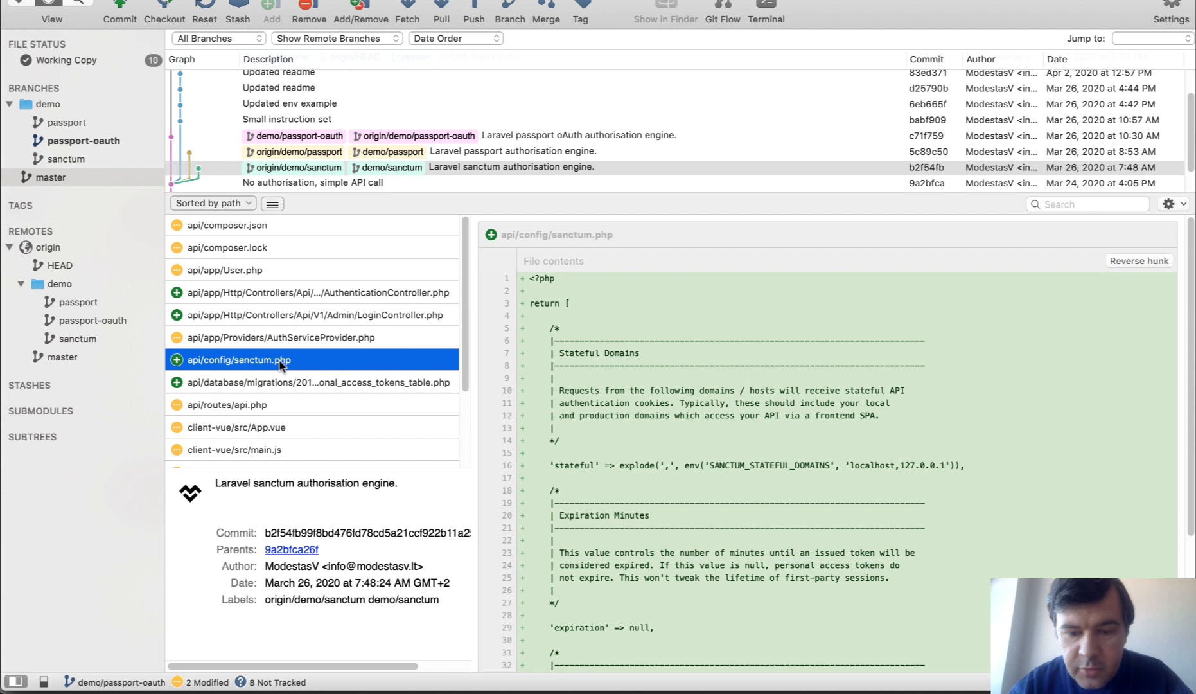
Review the sanctum commit's api routes, App.vue login links and main.js auth header changes
{"action": "left_click", "coordinate": [311, 382]}
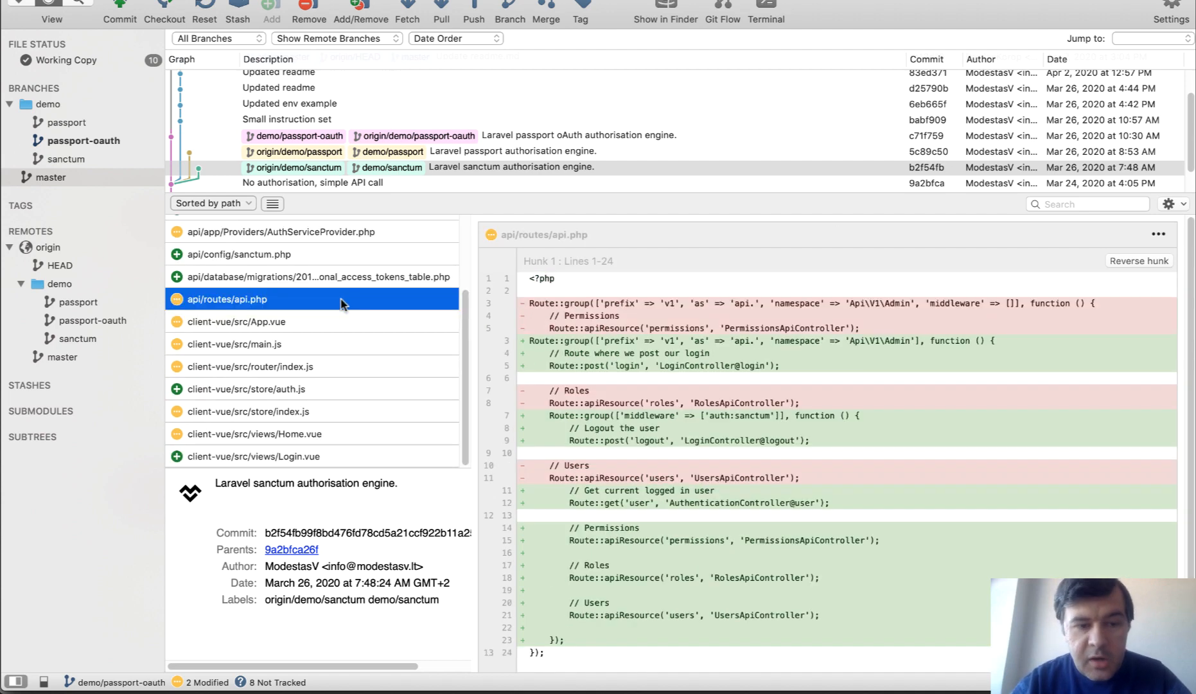
{"action": "mouse_move", "coordinate": [705, 418]}
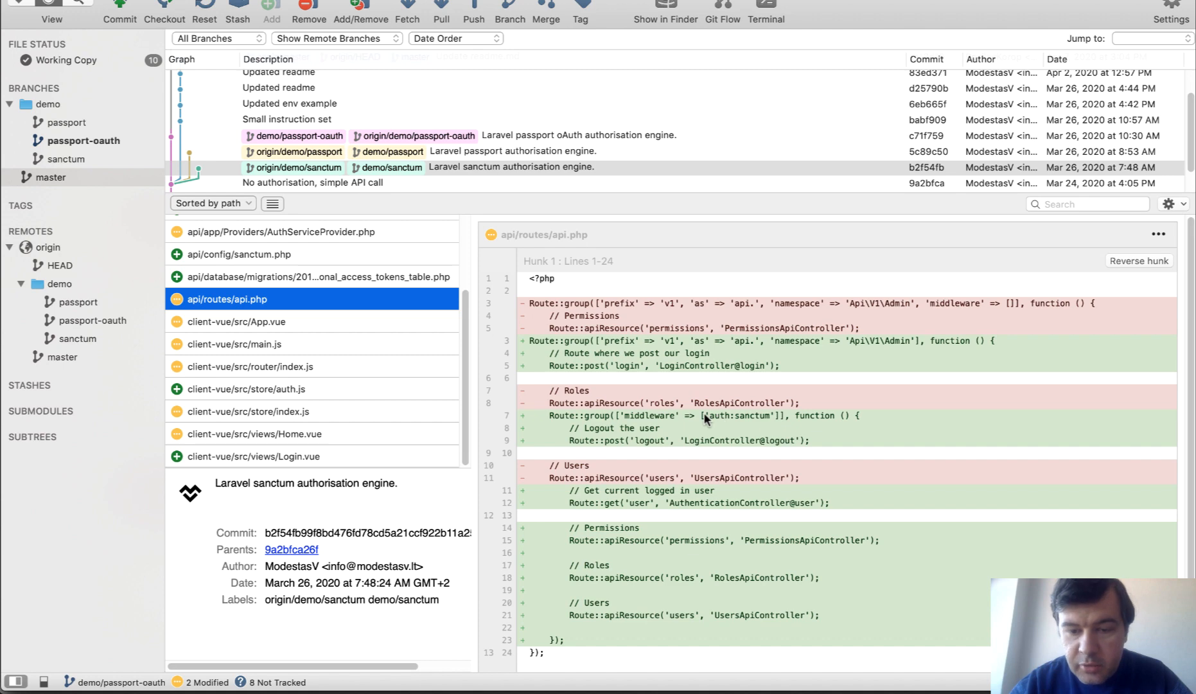
{"action": "mouse_move", "coordinate": [776, 419]}
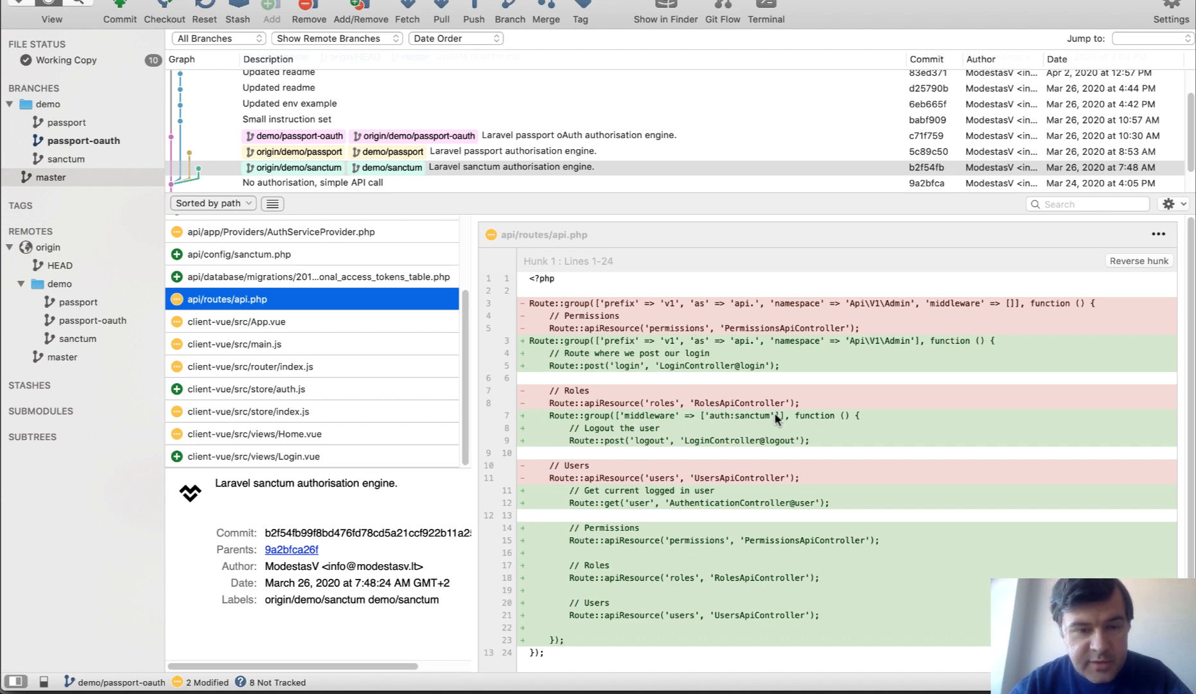
{"action": "left_click", "coordinate": [254, 321]}
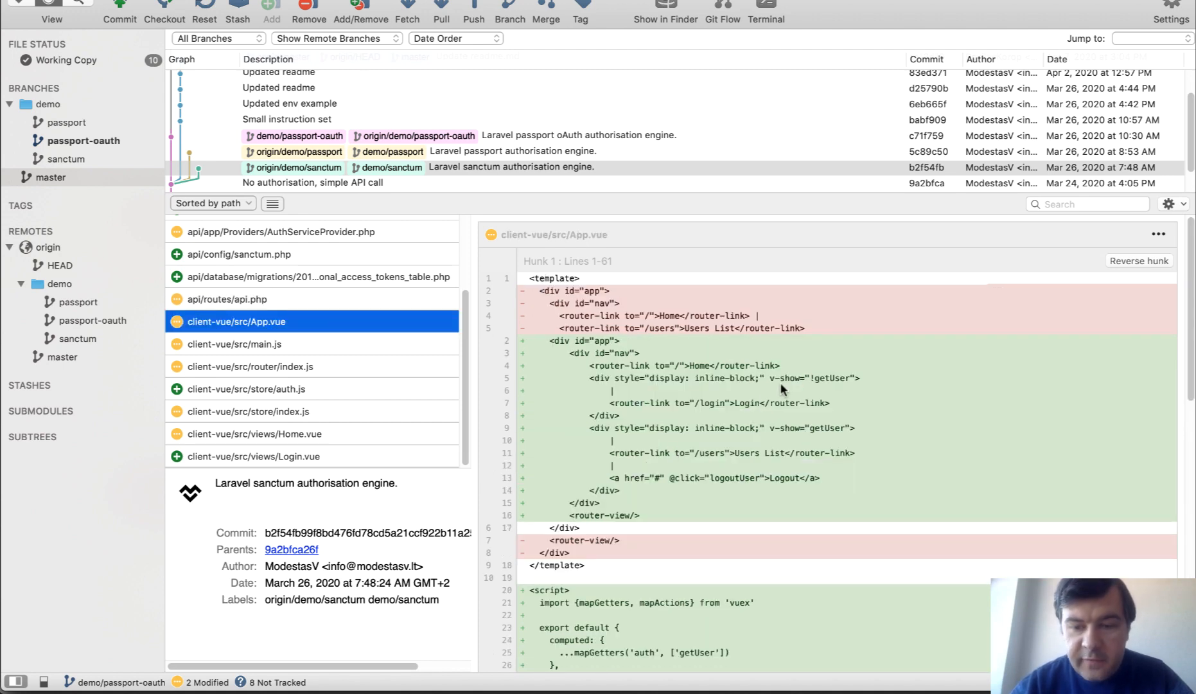
{"action": "mouse_move", "coordinate": [793, 461]}
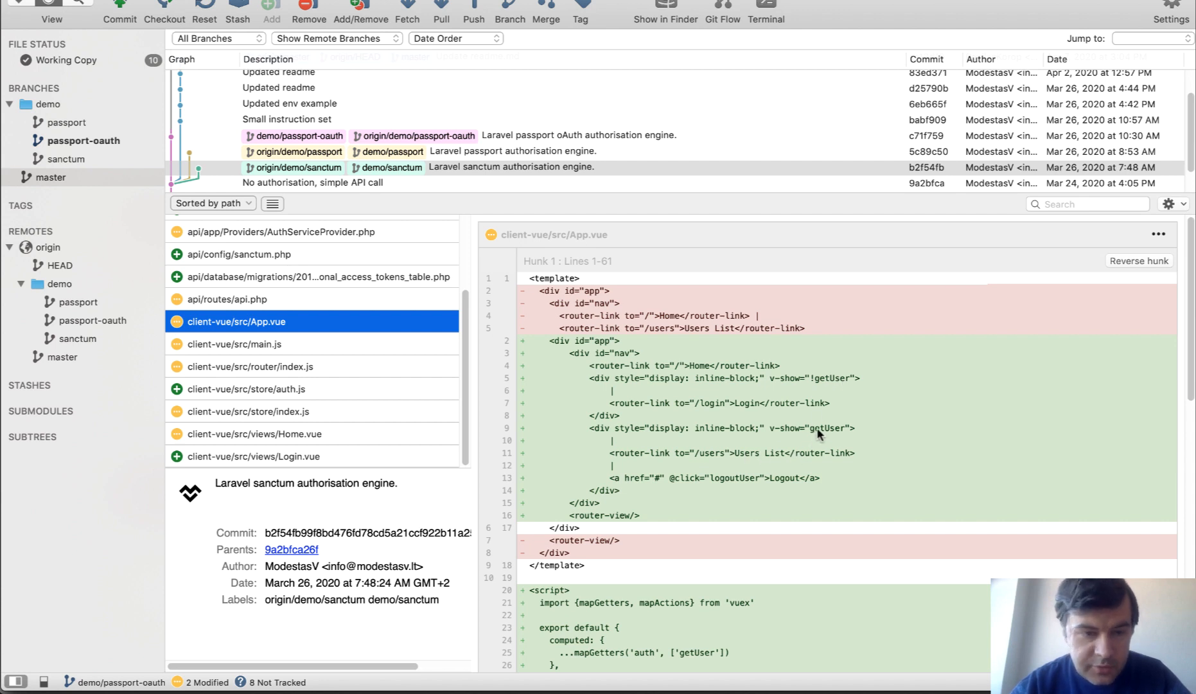
{"action": "left_click", "coordinate": [236, 344]}
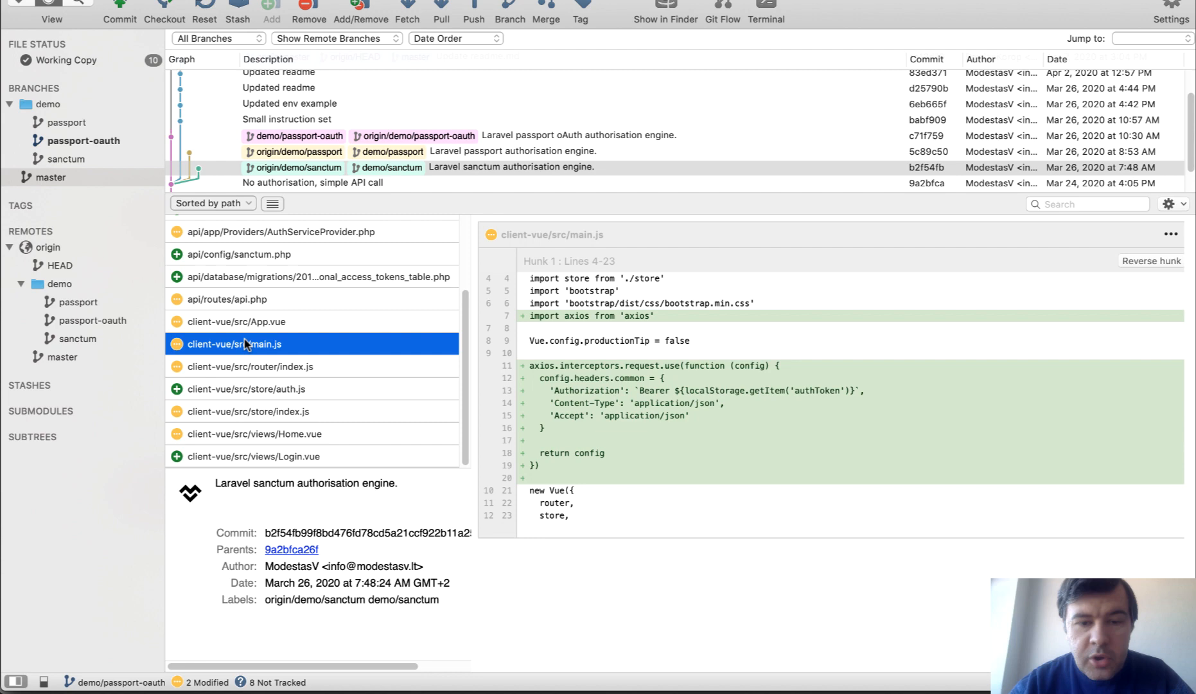
{"action": "mouse_move", "coordinate": [630, 374]}
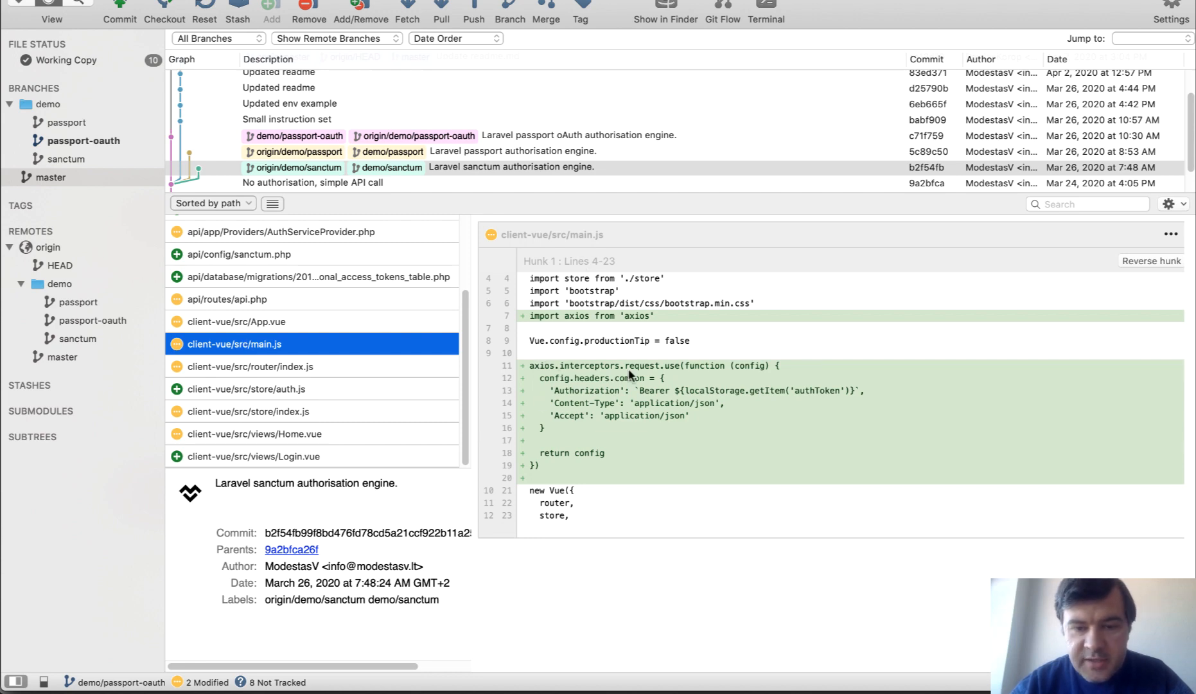
{"action": "mouse_move", "coordinate": [404, 410]}
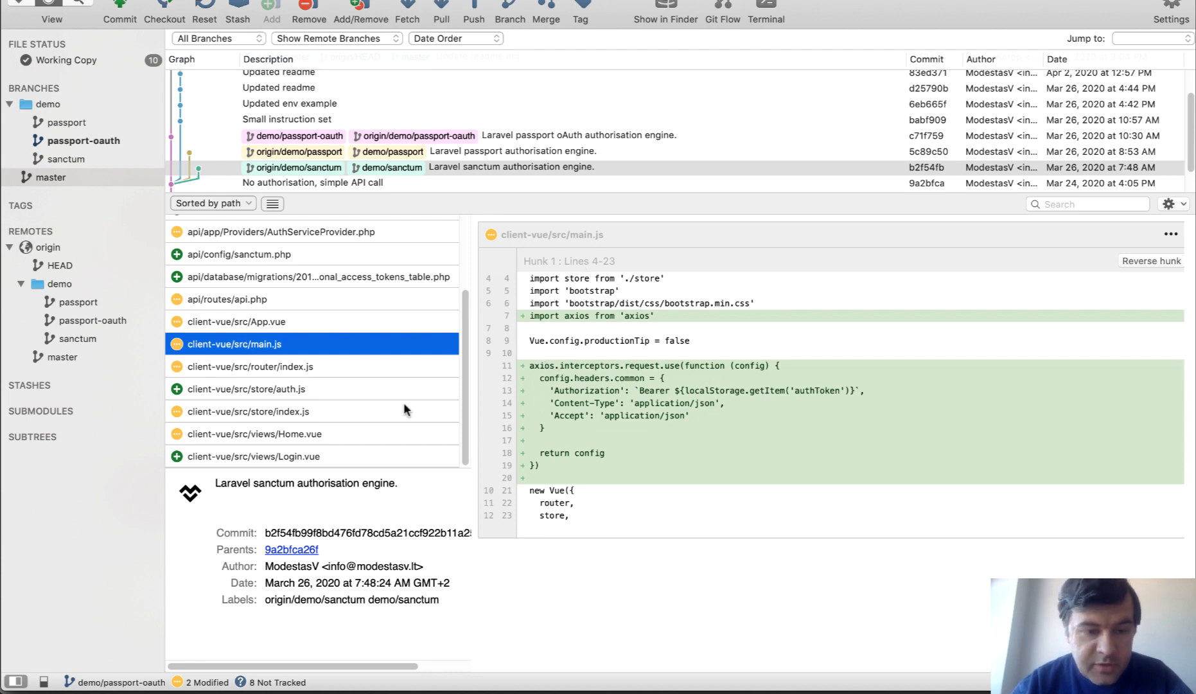
View the new store/auth.js and Login.vue files, then select the Laravel passport commit
{"action": "left_click", "coordinate": [247, 388]}
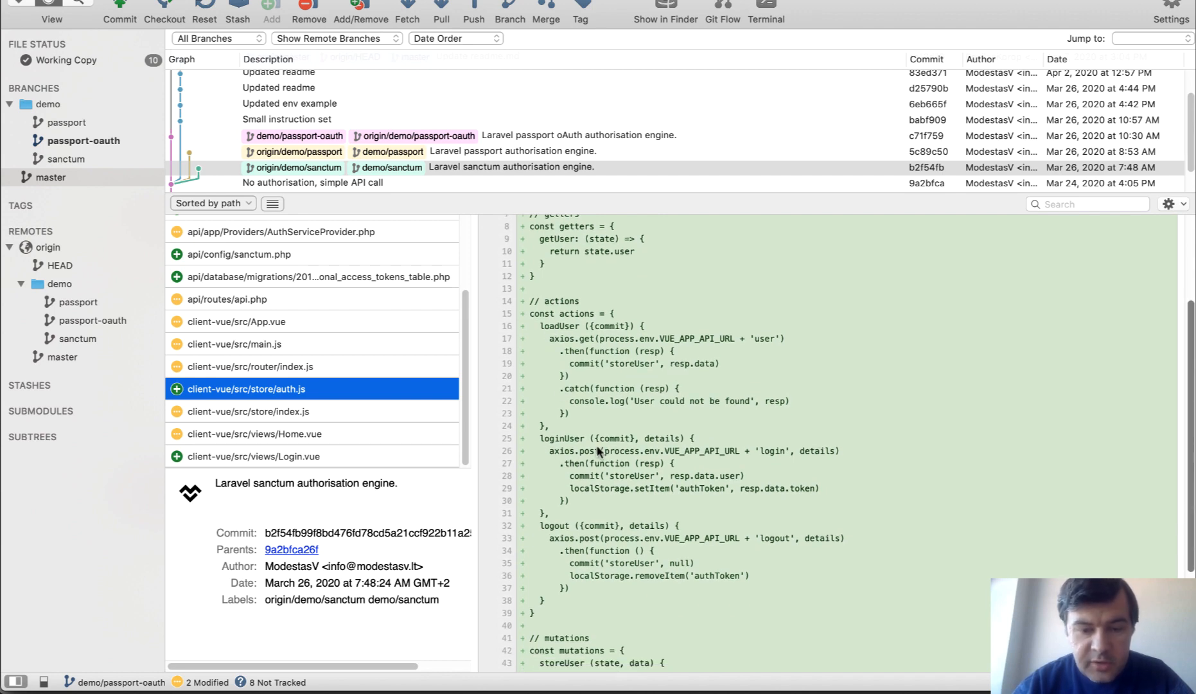
{"action": "left_click", "coordinate": [254, 455]}
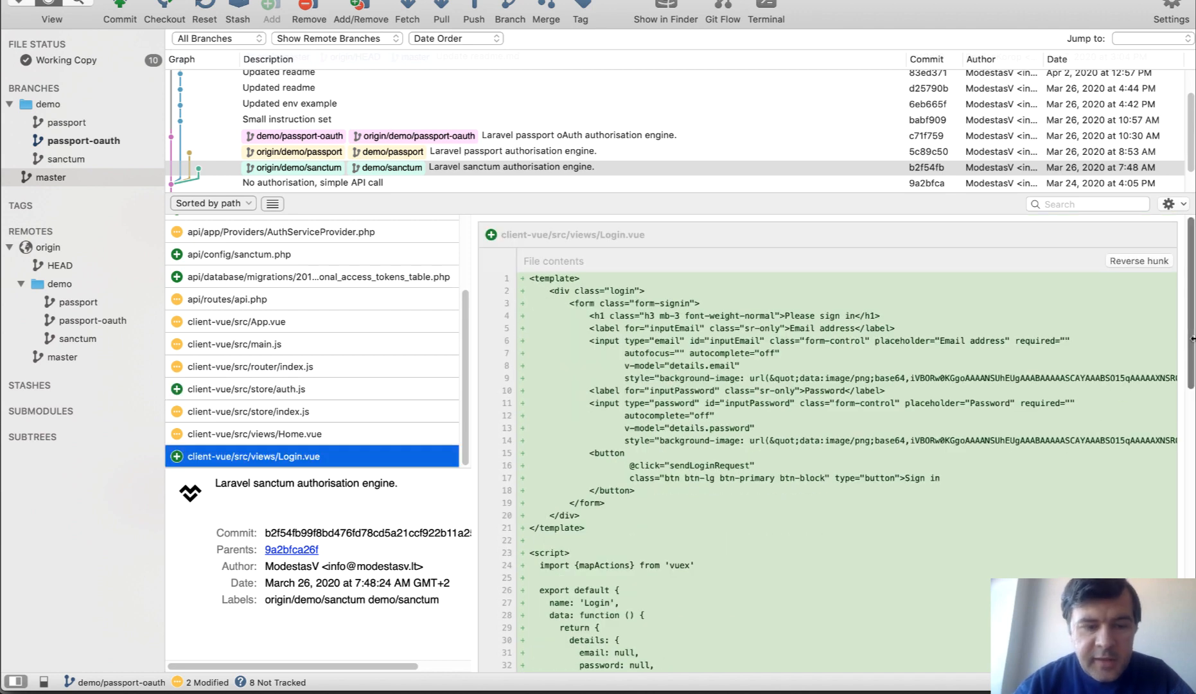
{"action": "scroll", "scroll_direction": "down", "scroll_amount": 3}
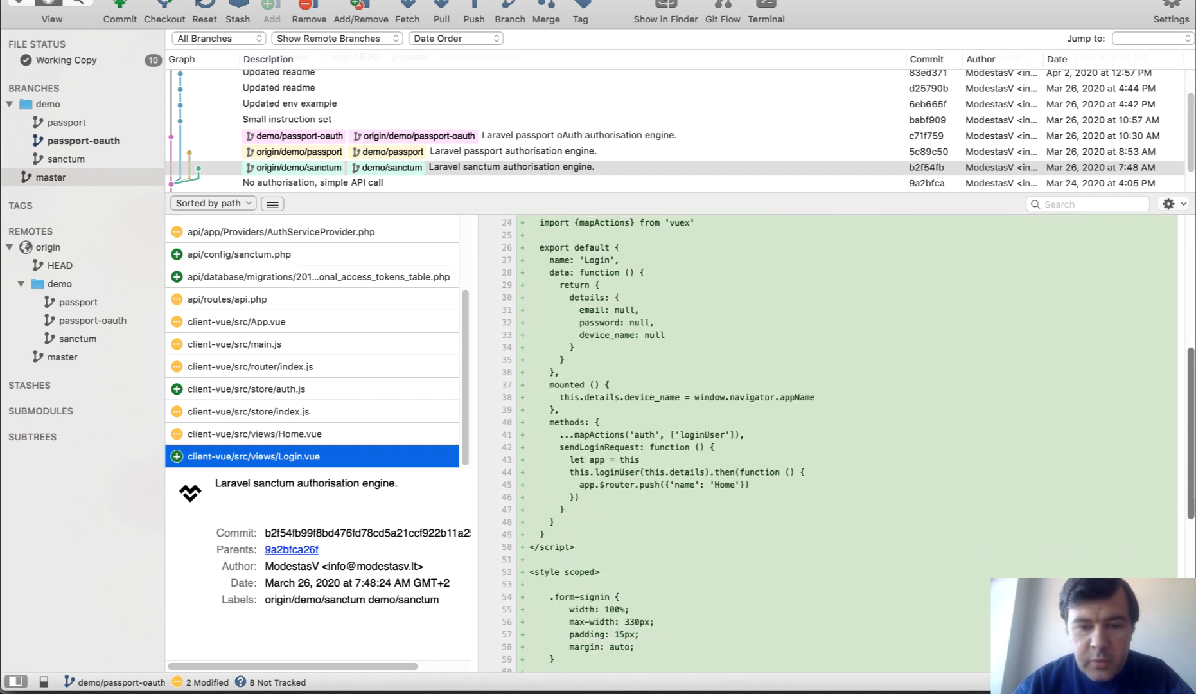
{"action": "left_click", "coordinate": [513, 151]}
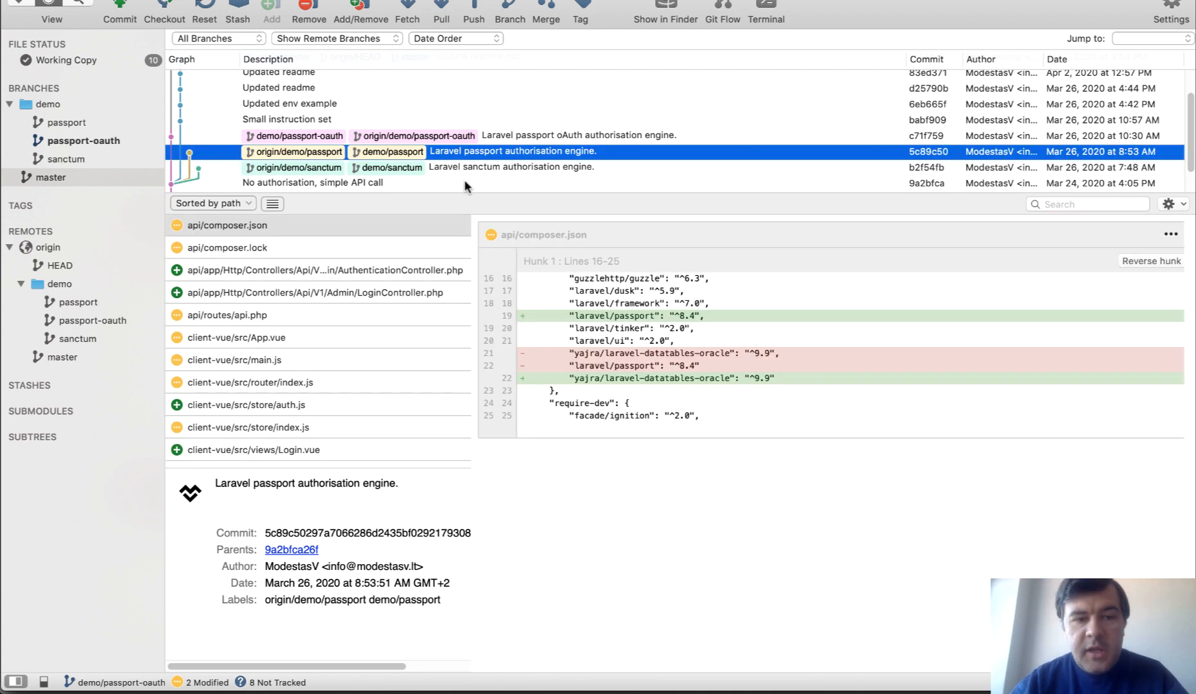
{"action": "mouse_move", "coordinate": [476, 155]}
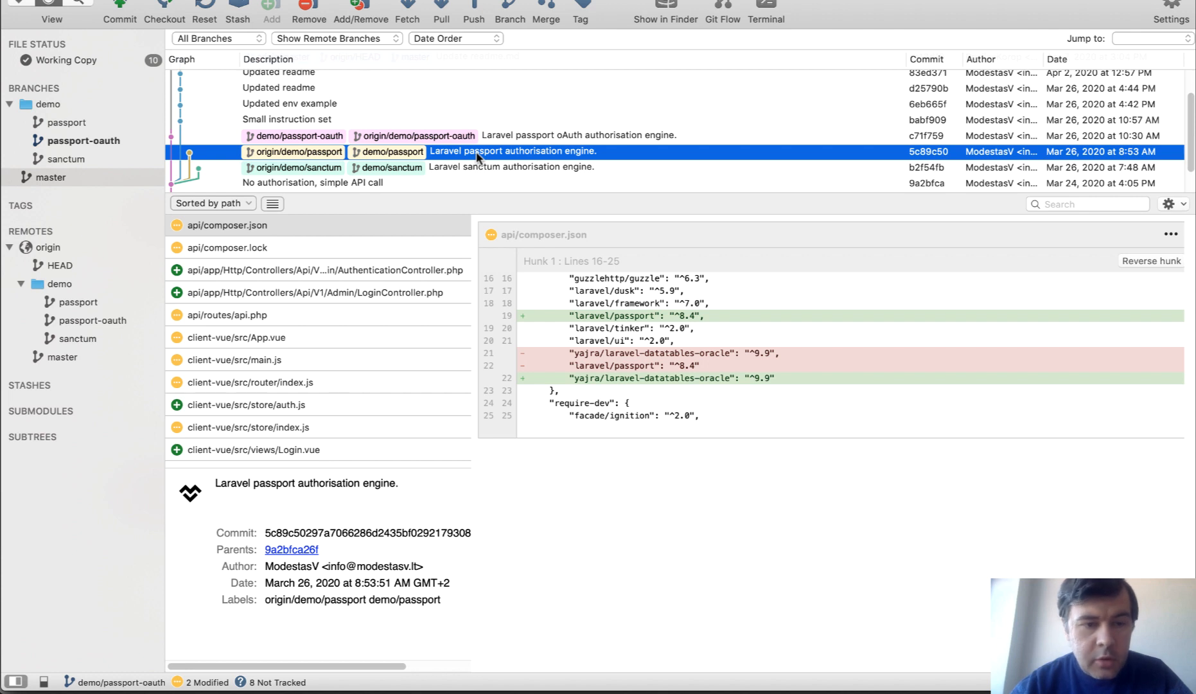
{"action": "mouse_move", "coordinate": [420, 176]}
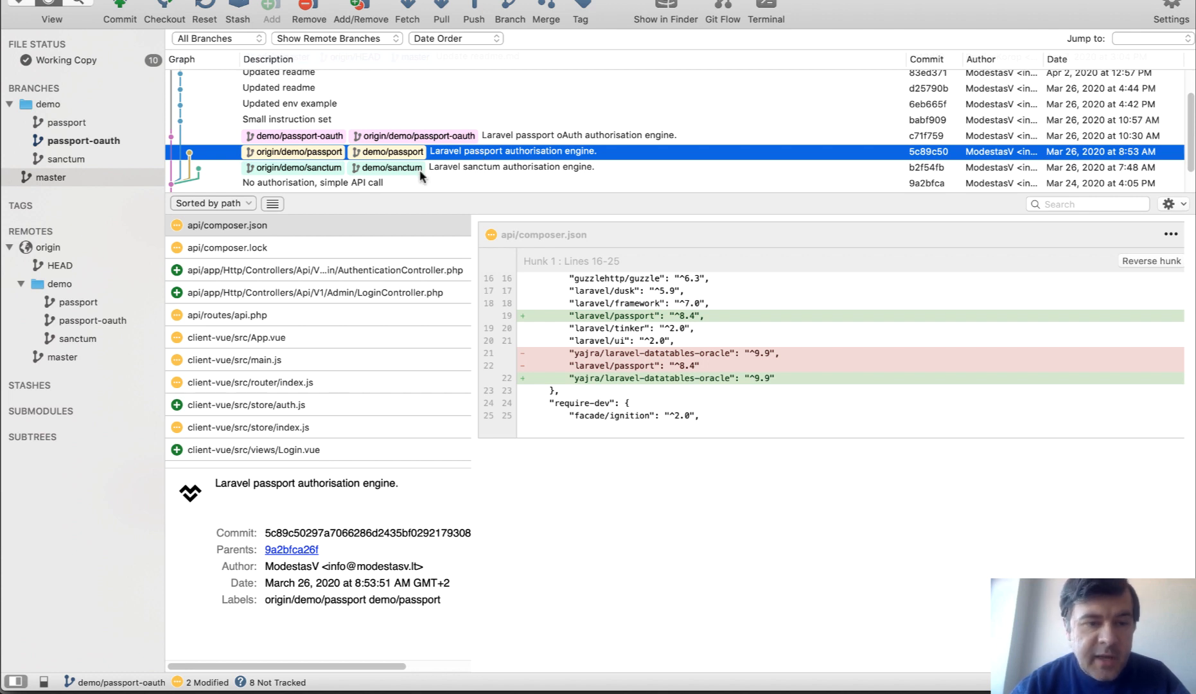
{"action": "mouse_move", "coordinate": [341, 305]}
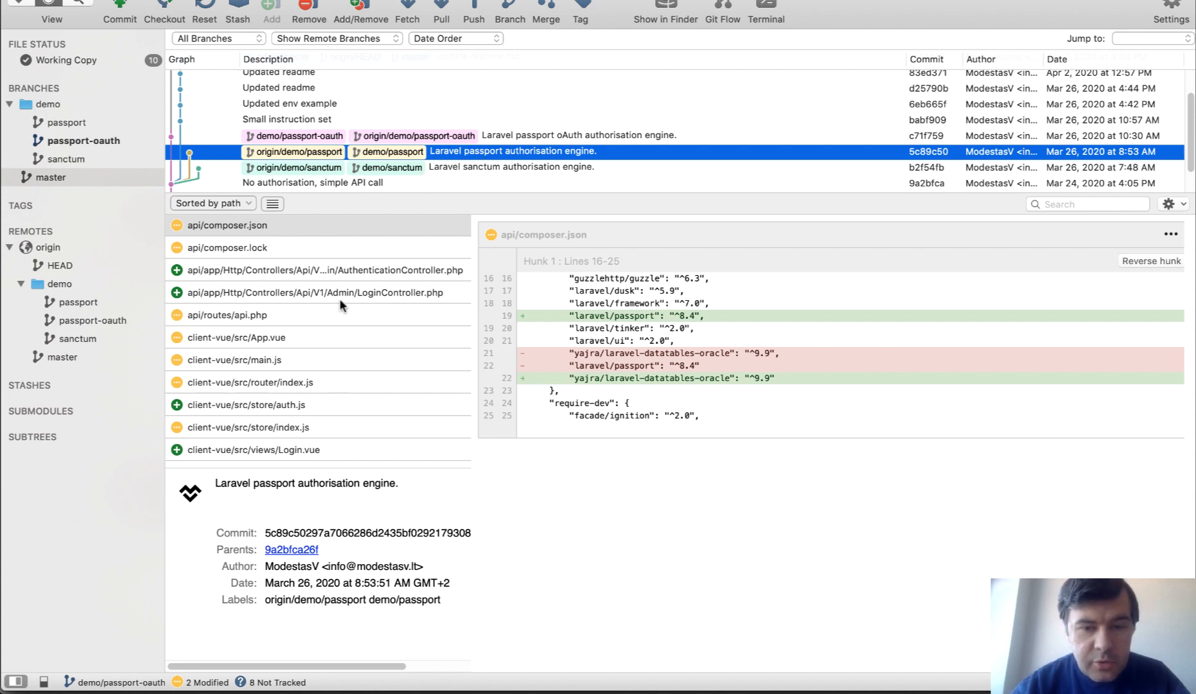
{"action": "mouse_move", "coordinate": [650, 370]}
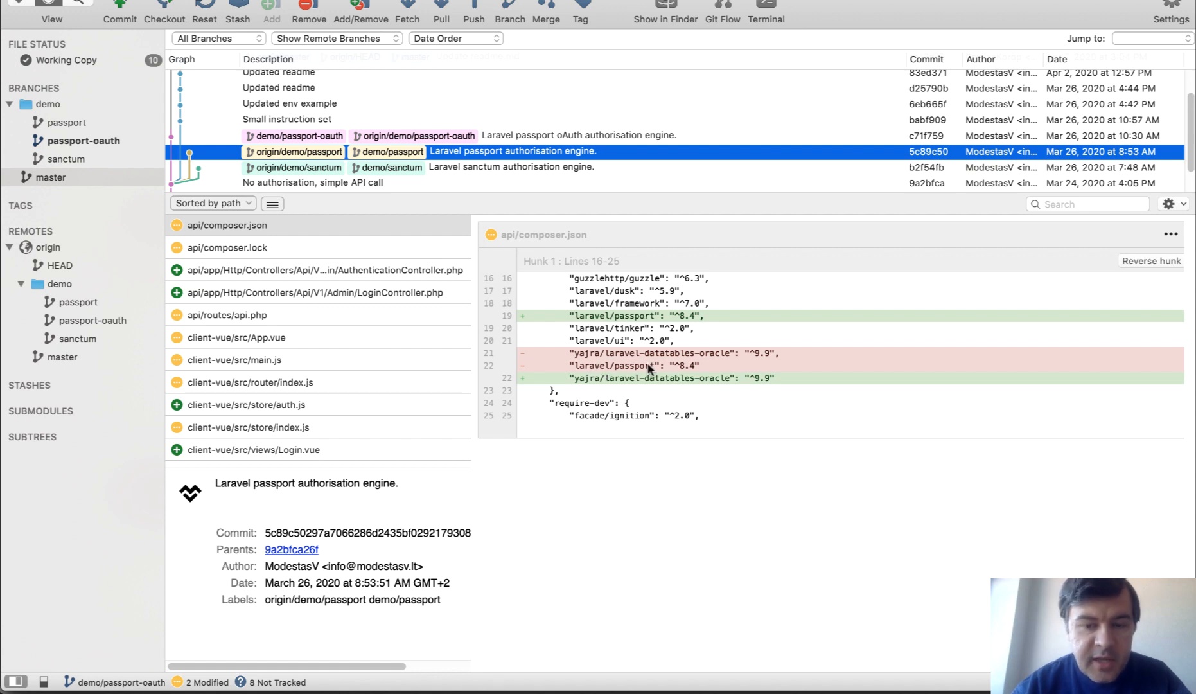
View the passport commit's api routes, main.js, Login.vue and new store/auth.js diffs
{"action": "left_click", "coordinate": [228, 315]}
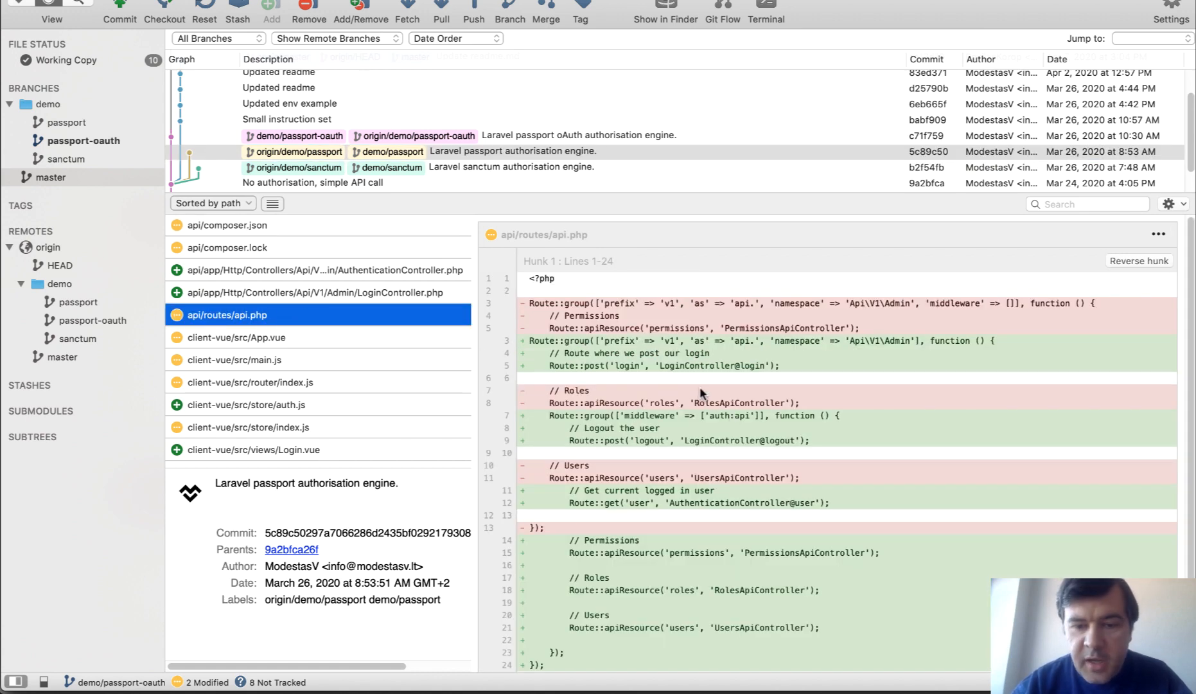
{"action": "mouse_move", "coordinate": [747, 422]}
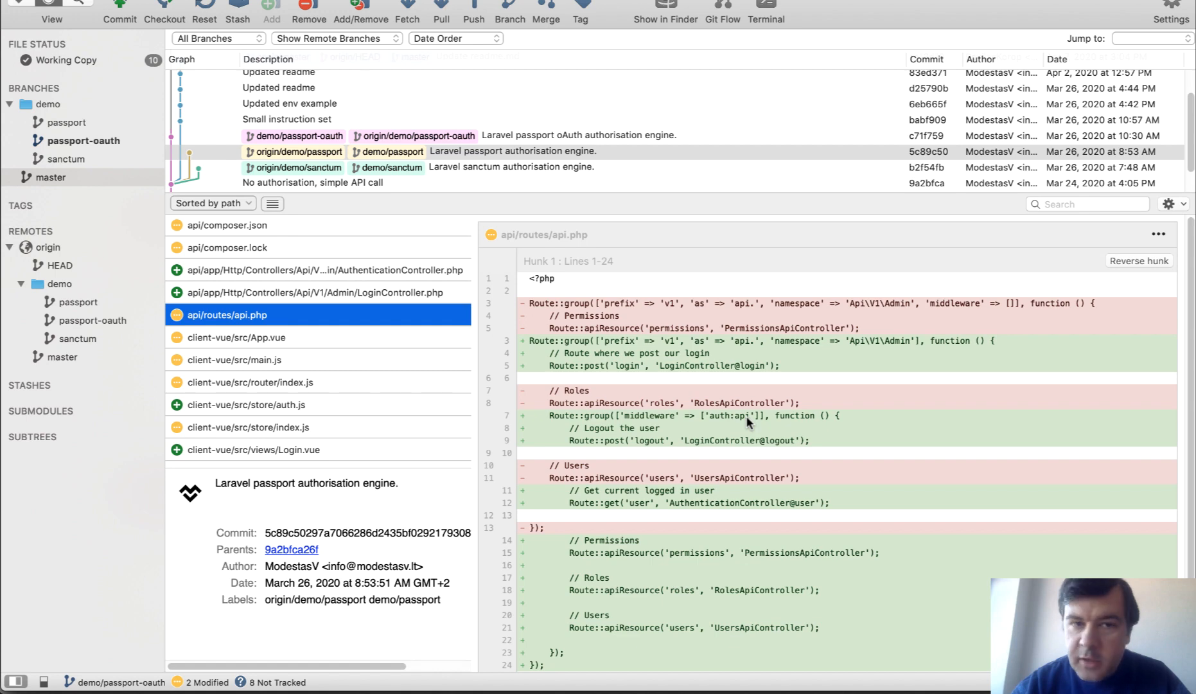
{"action": "left_click", "coordinate": [235, 360]}
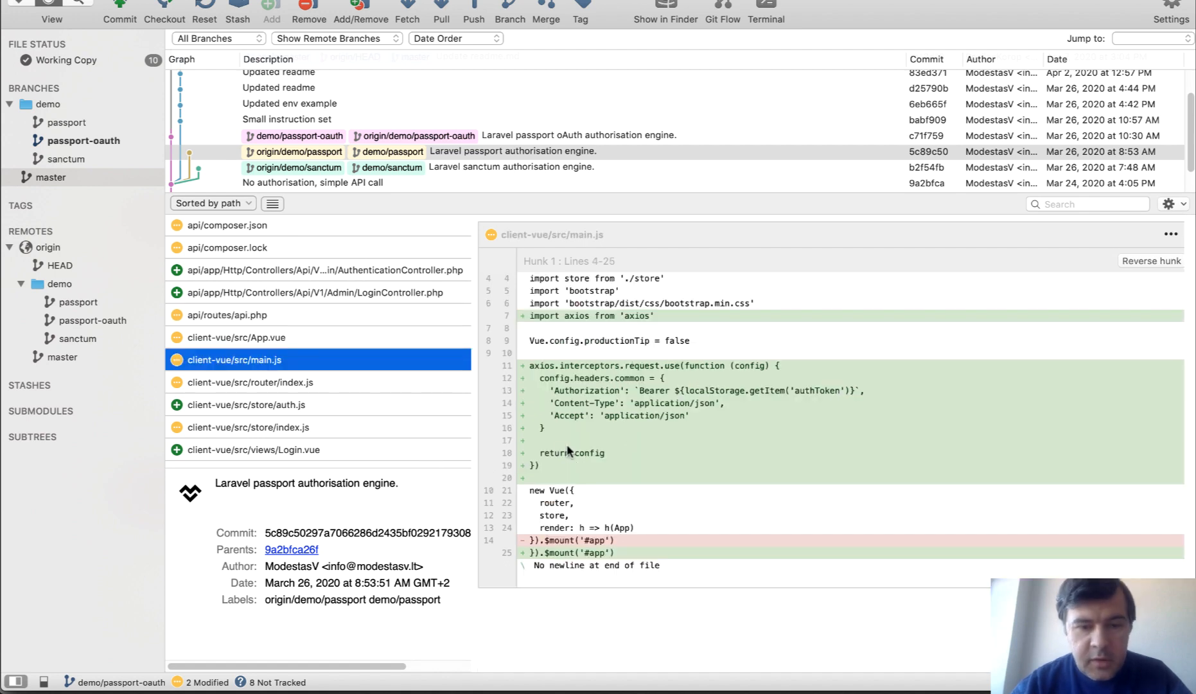
{"action": "left_click", "coordinate": [254, 450]}
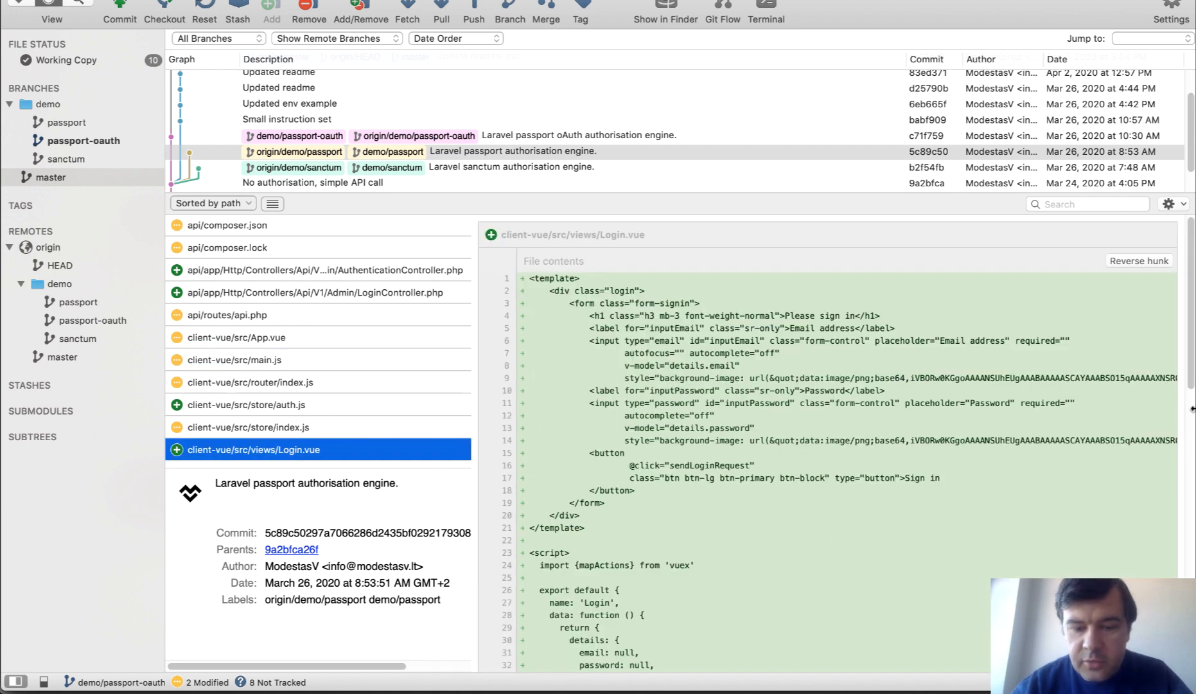
{"action": "scroll", "scroll_direction": "down", "scroll_amount": 3}
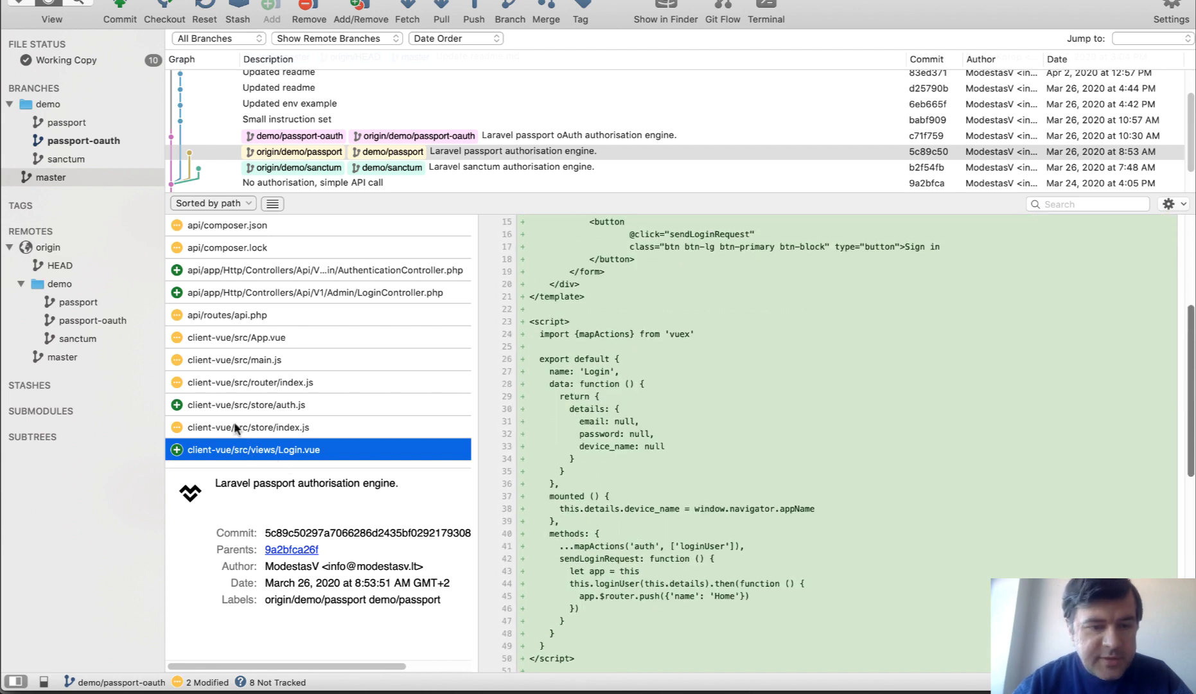
{"action": "left_click", "coordinate": [245, 404]}
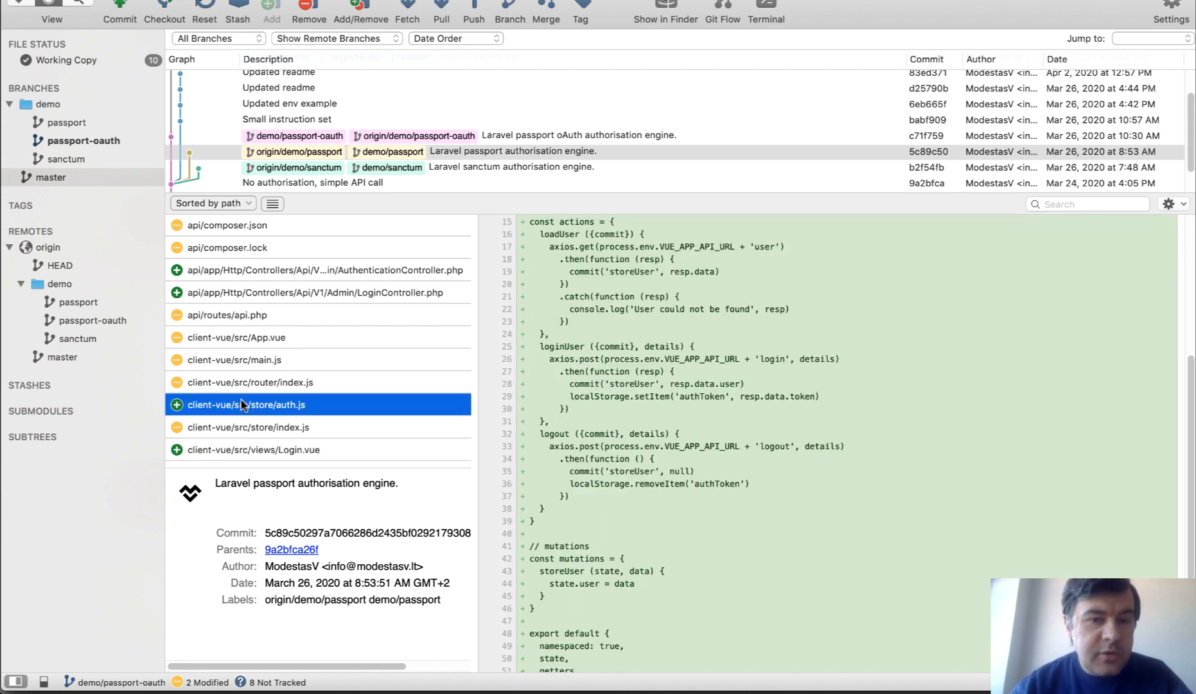
Select the passport oAuth commit; view cors.php, .env.example and Login.vue's client_id line
{"action": "left_click", "coordinate": [578, 135]}
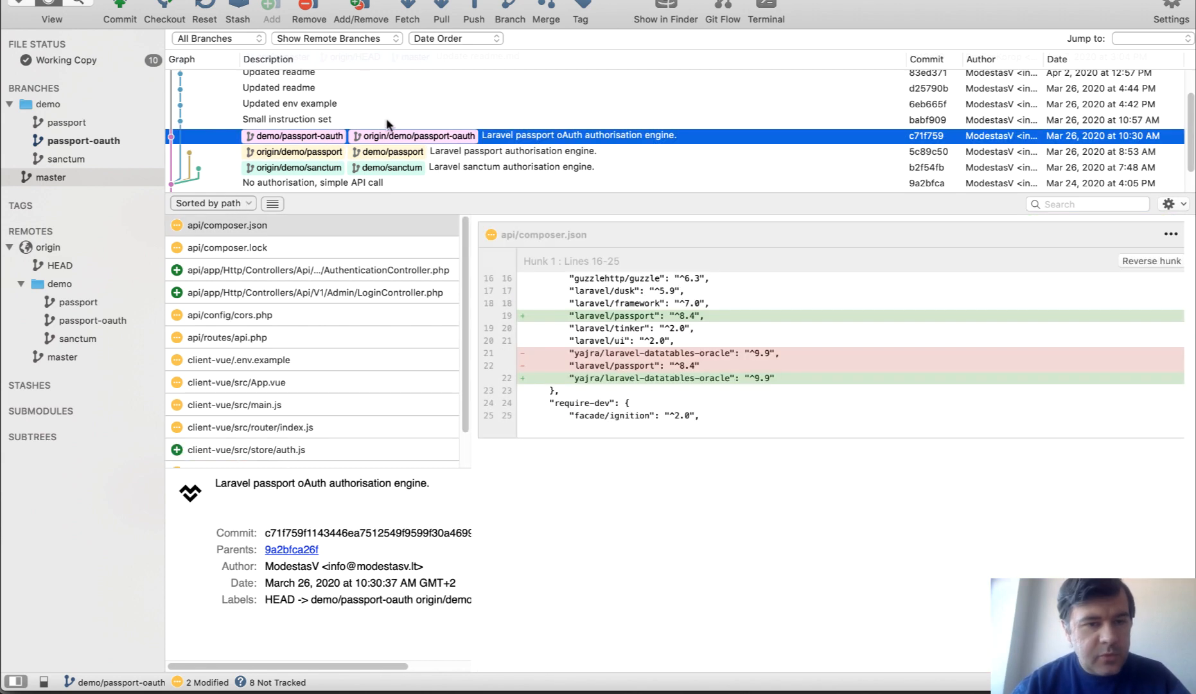
{"action": "mouse_move", "coordinate": [270, 158]}
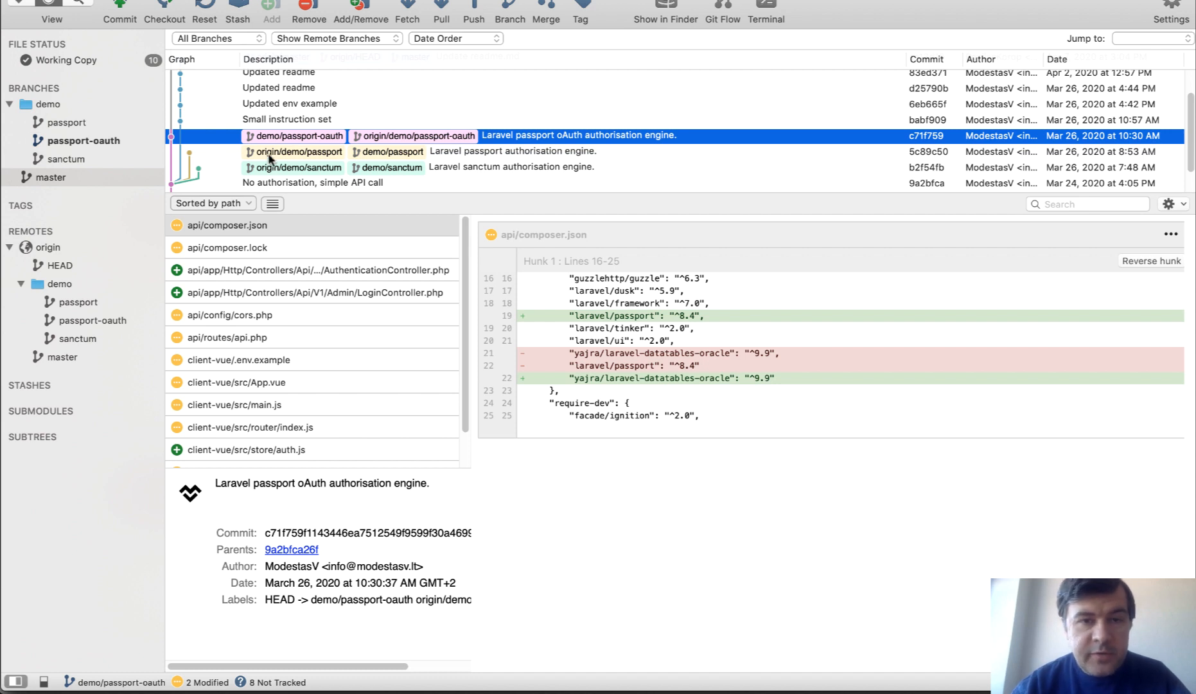
{"action": "left_click", "coordinate": [228, 315]}
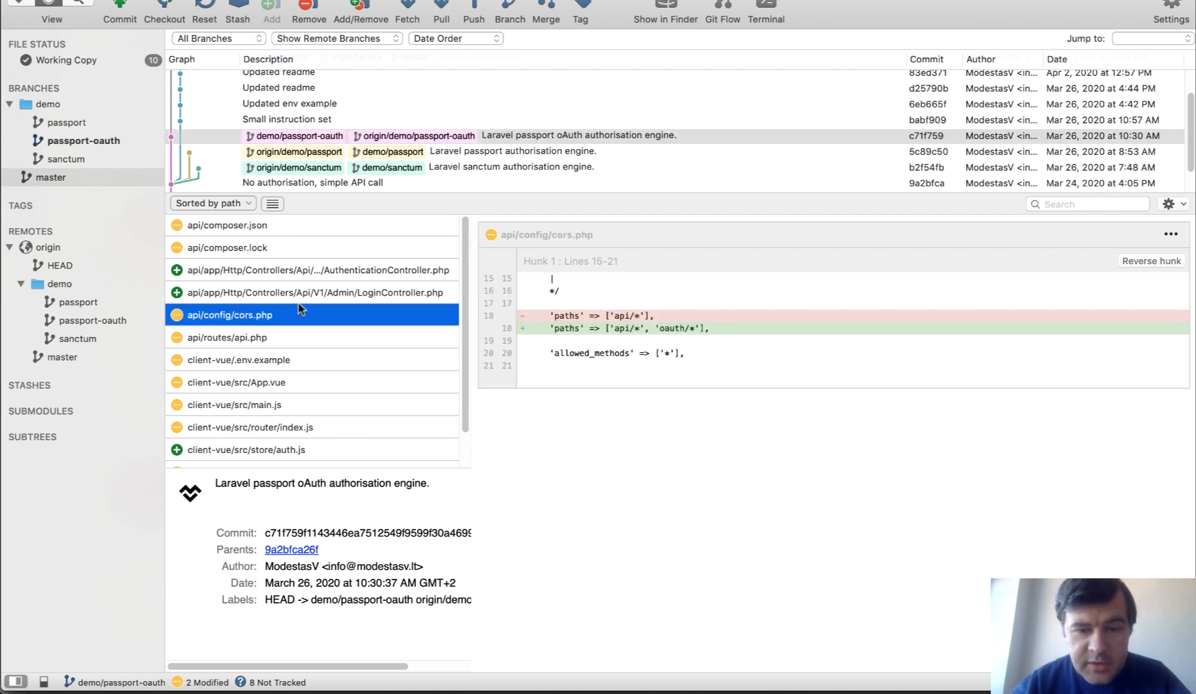
{"action": "left_click", "coordinate": [239, 360]}
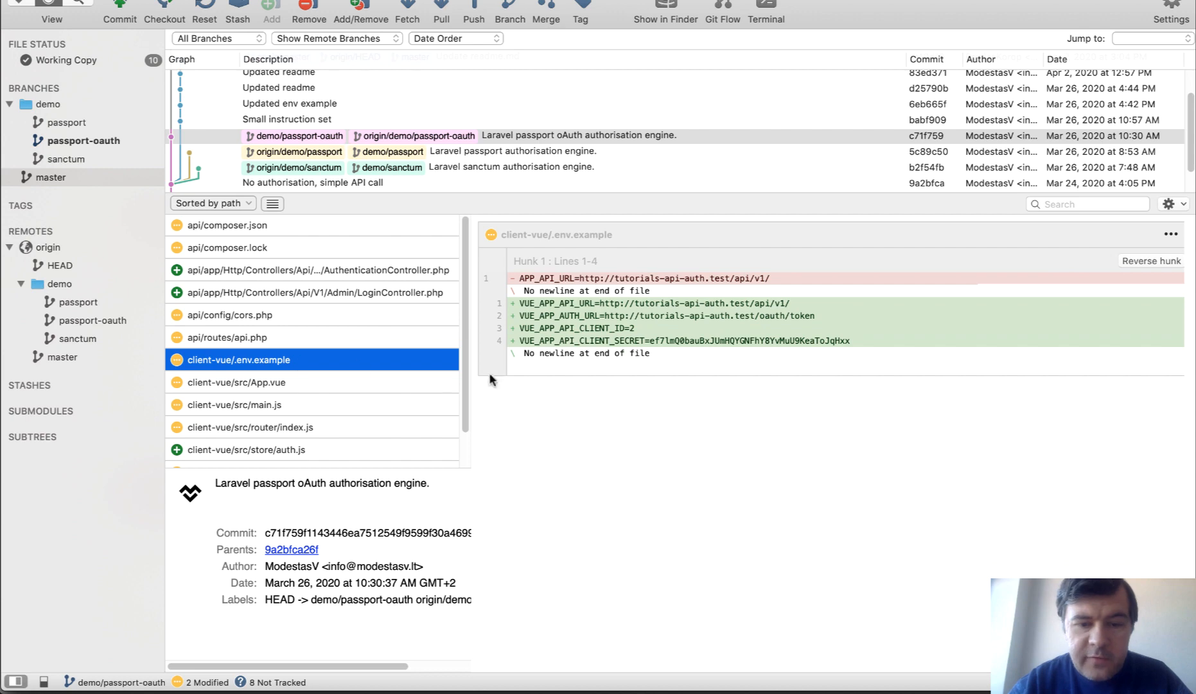
{"action": "mouse_move", "coordinate": [541, 328]}
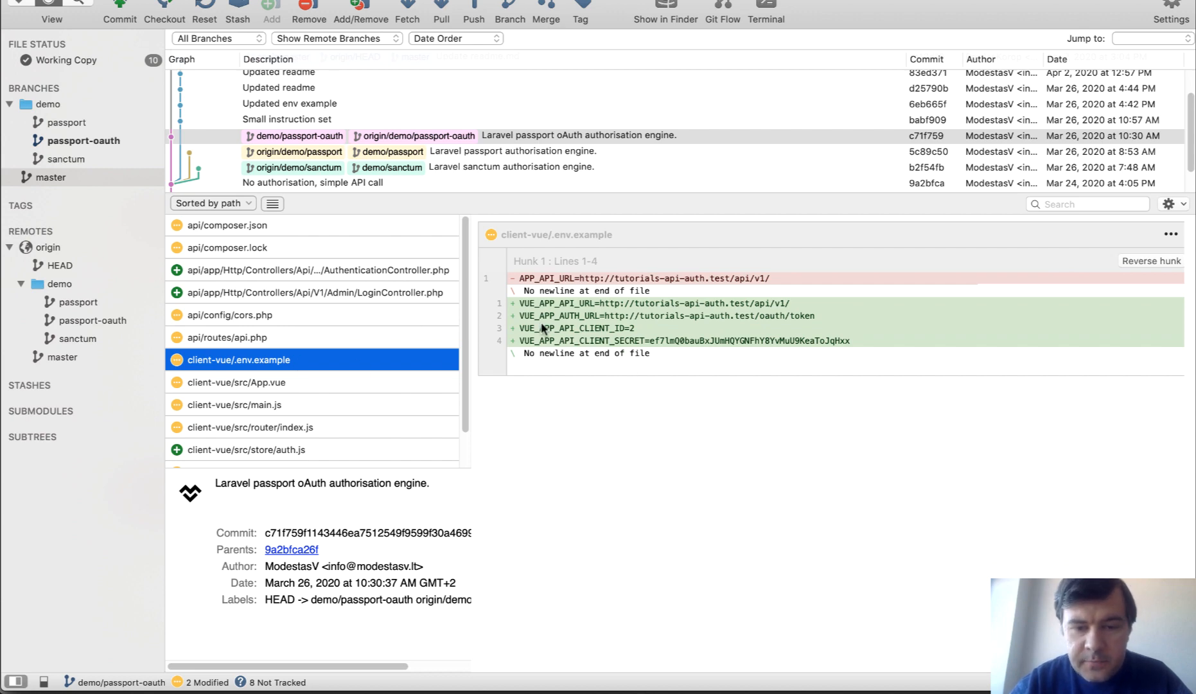
{"action": "left_click", "coordinate": [253, 456]}
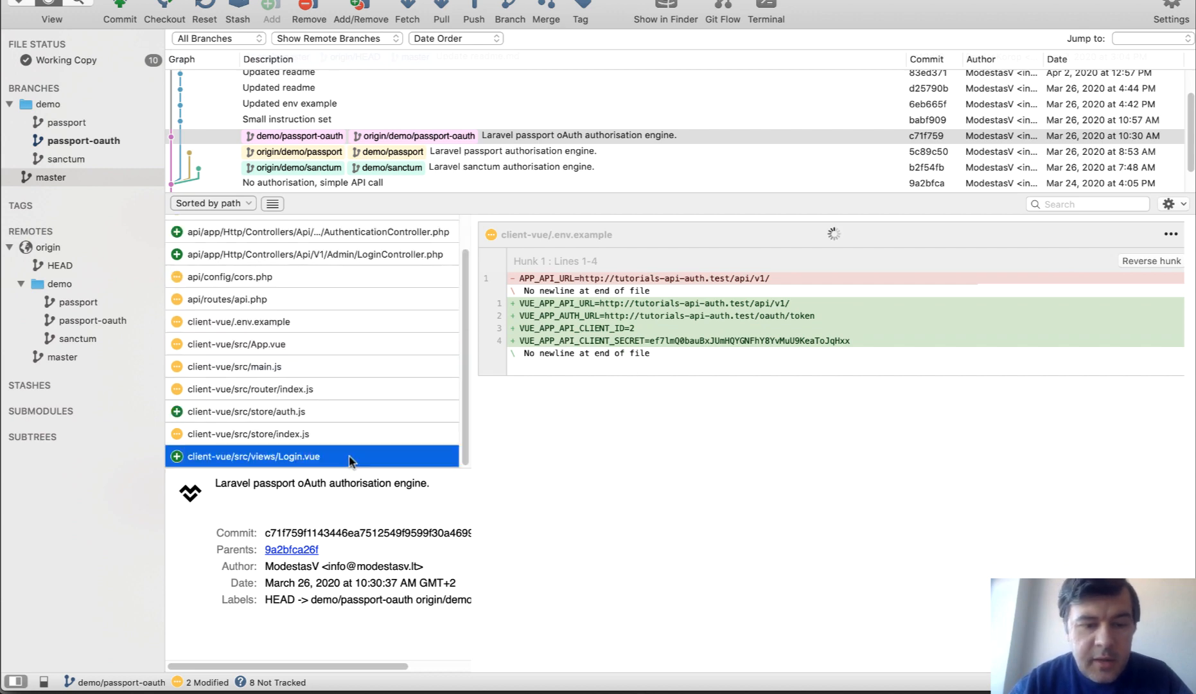
{"action": "left_click", "coordinate": [253, 456]}
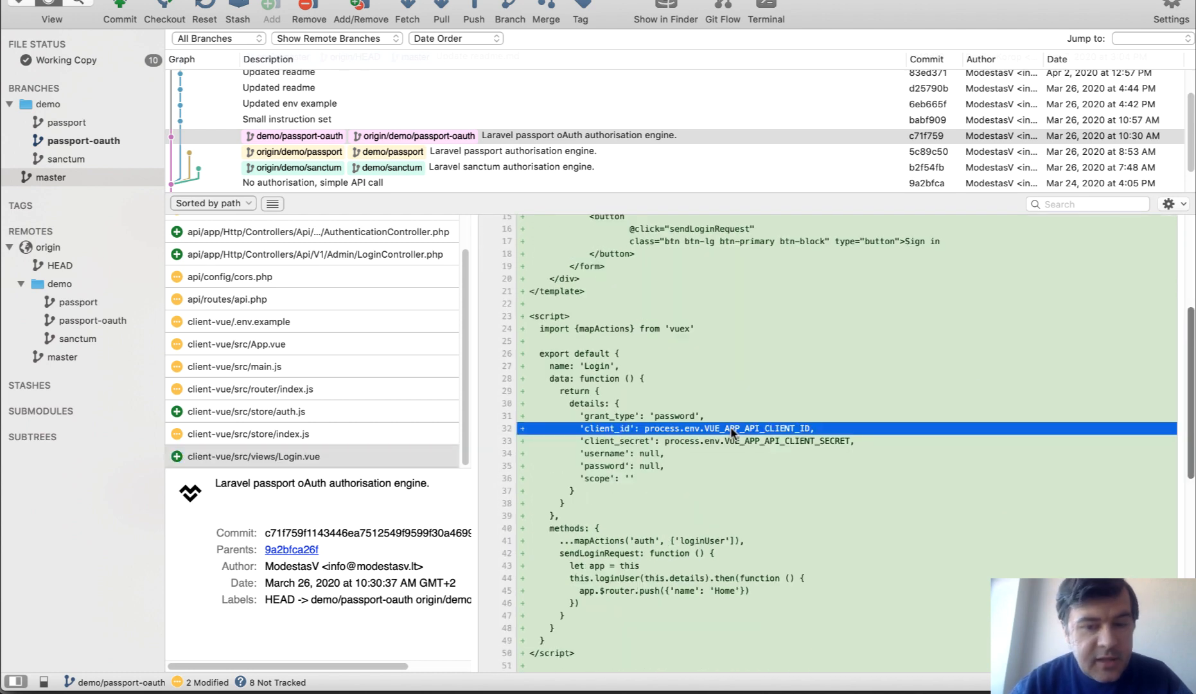
{"action": "mouse_move", "coordinate": [641, 417]}
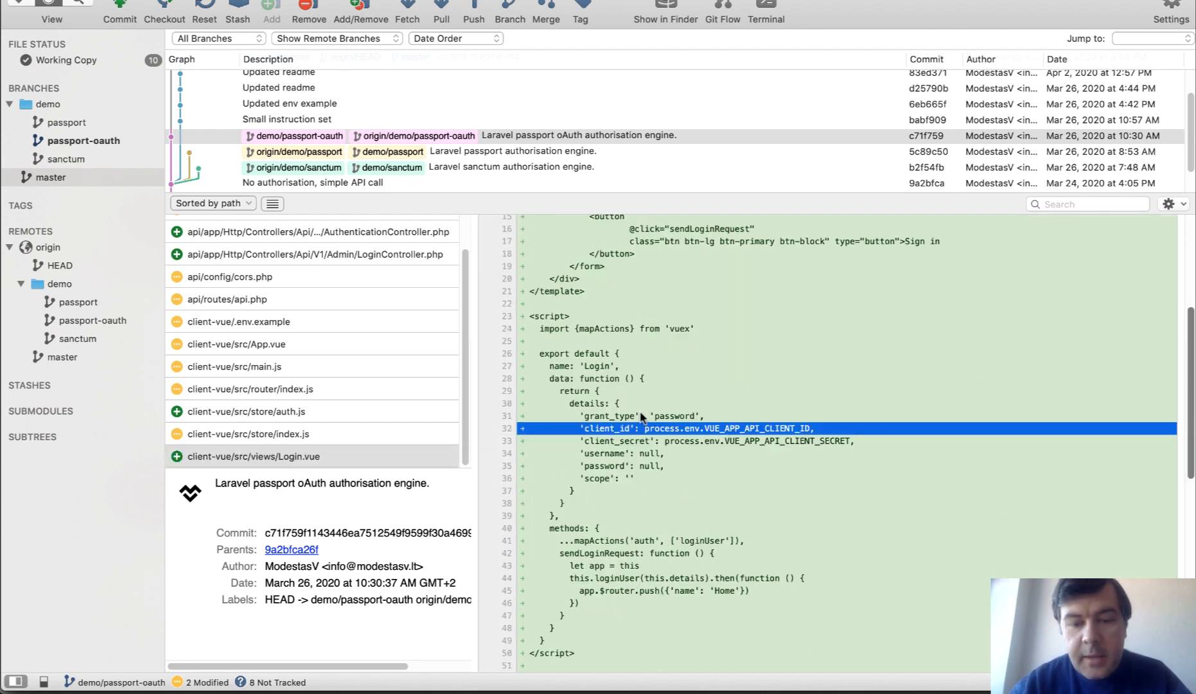
{"action": "mouse_move", "coordinate": [865, 314]}
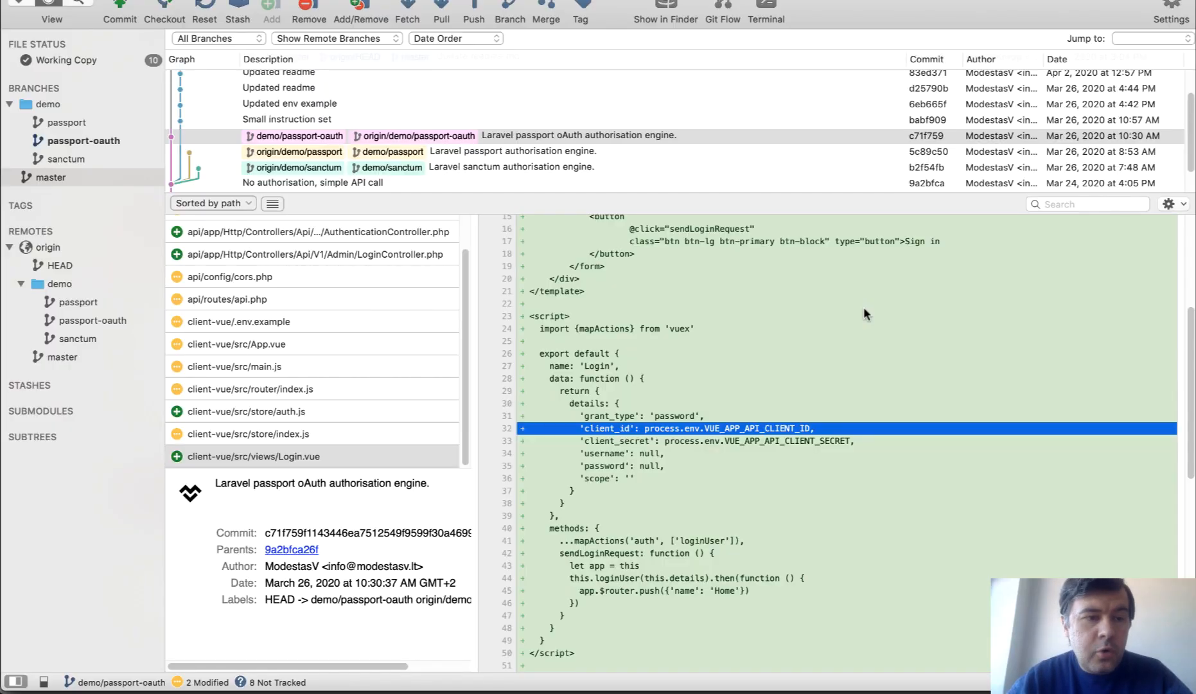